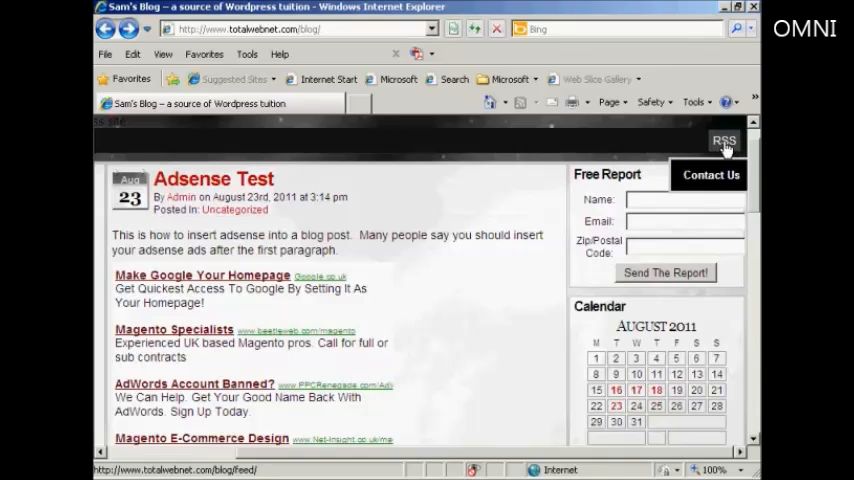
Step: View Sam's Blog RSS feed page and copy its feed address from the address bar
left_click(724, 142)
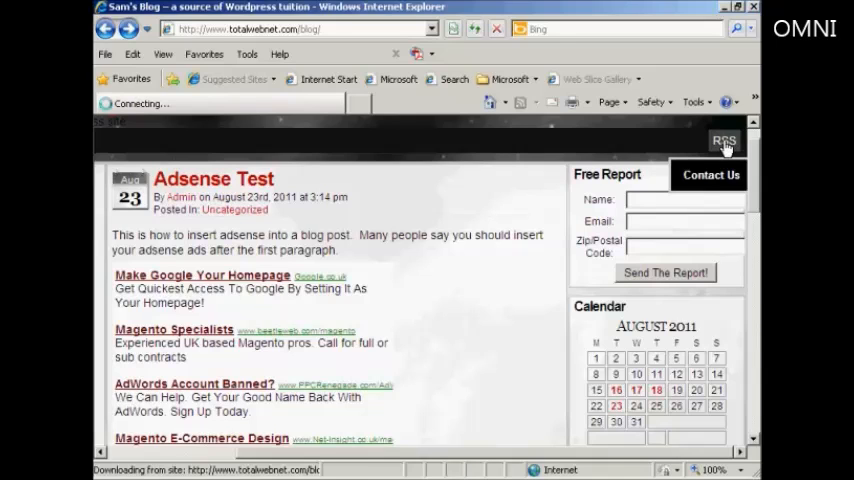
left_click(724, 140)
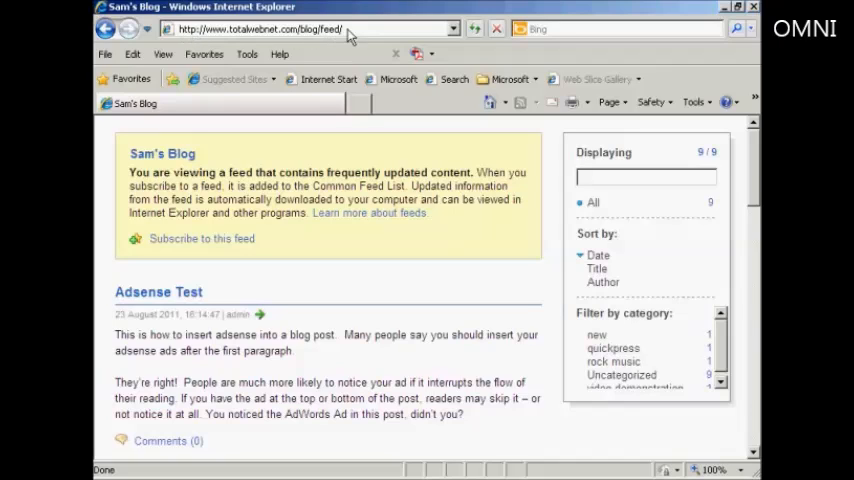
right_click(260, 28)
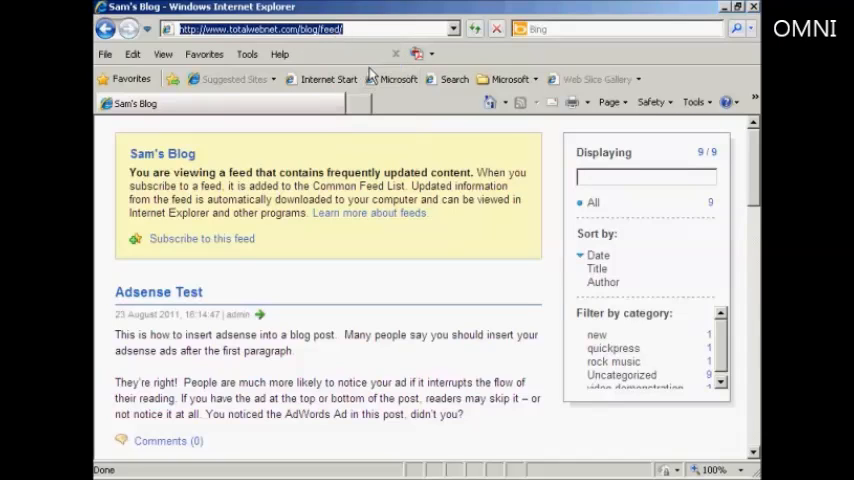
mouse_move(398, 48)
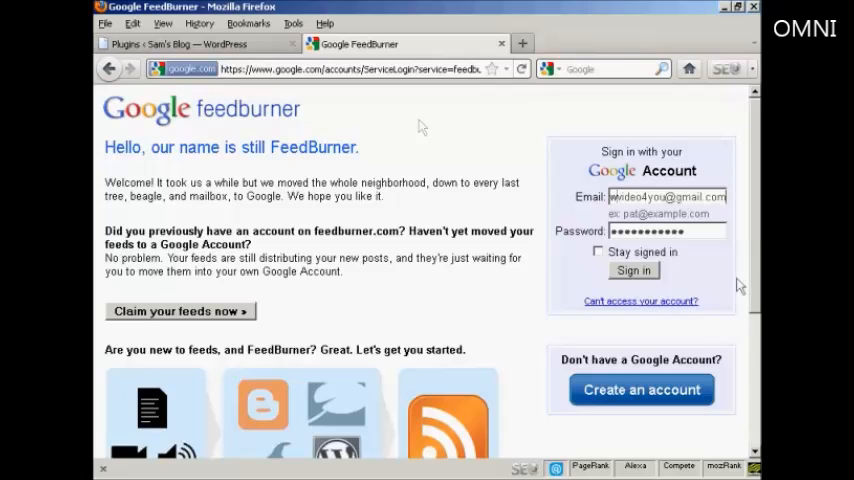
left_click(634, 270)
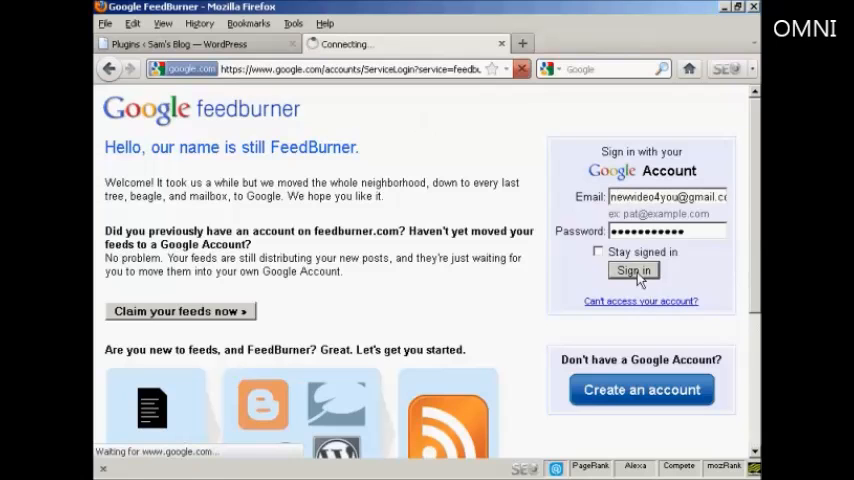
left_click(632, 272)
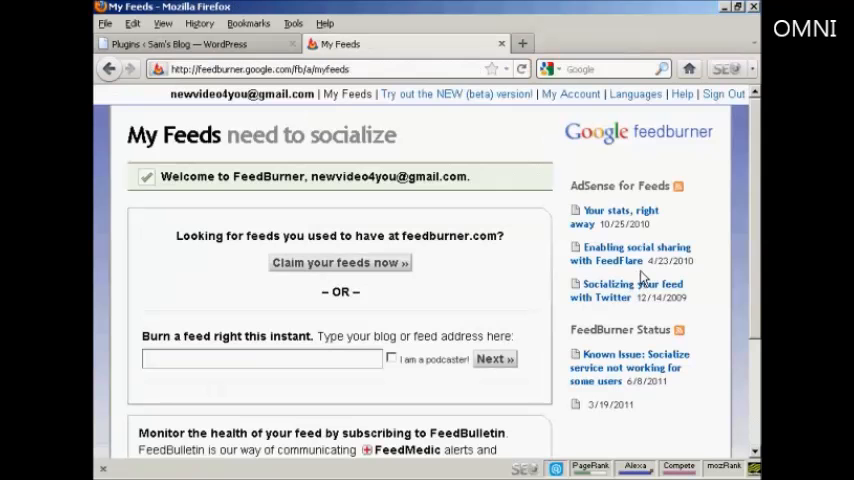
mouse_move(756, 212)
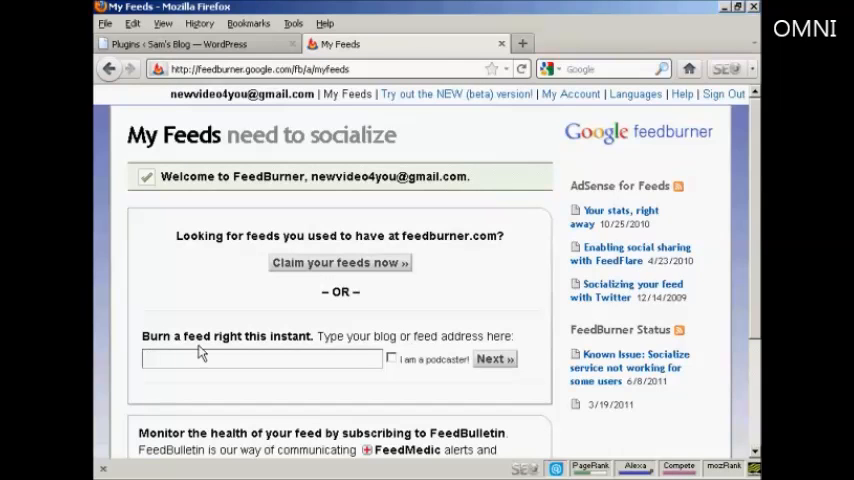
left_click(260, 358)
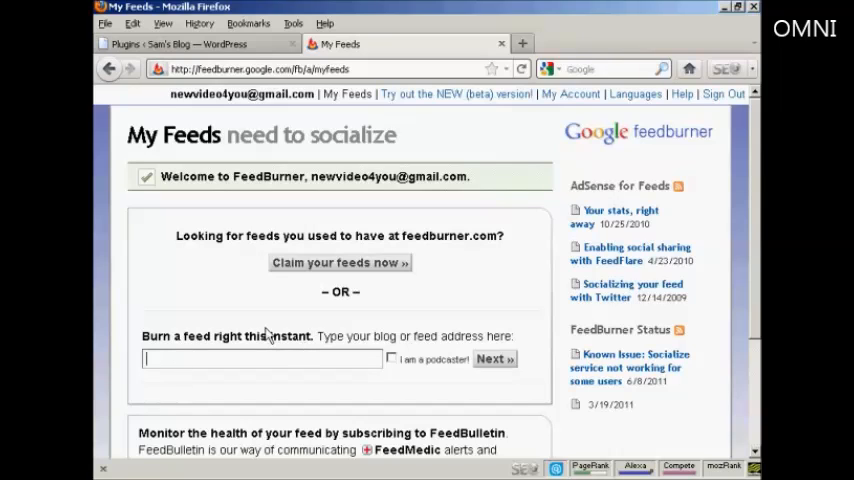
type("http://www.totalwebnet.com/blog/feed/")
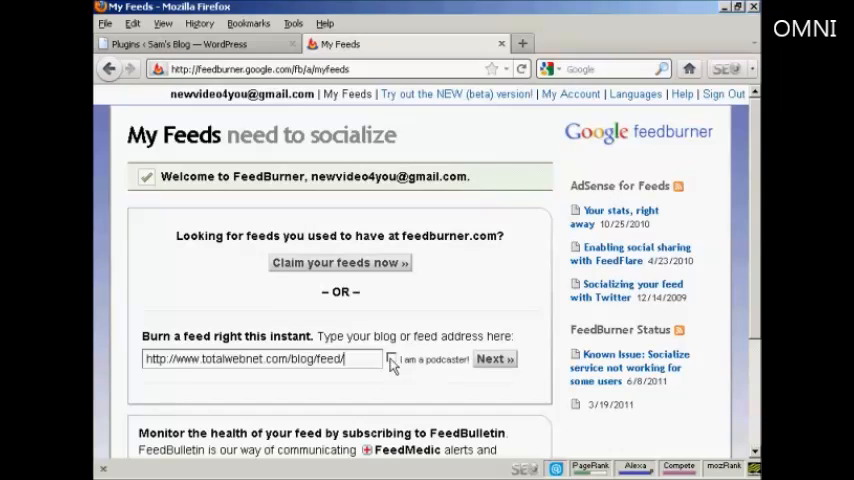
mouse_move(400, 378)
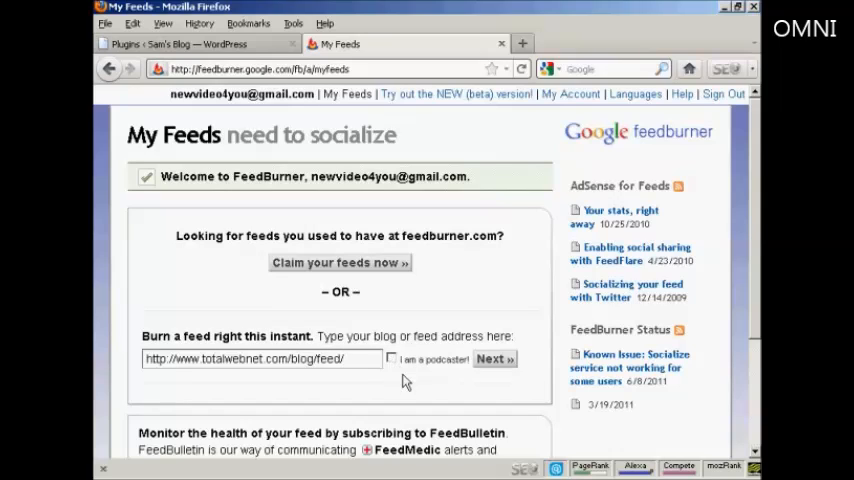
mouse_move(496, 360)
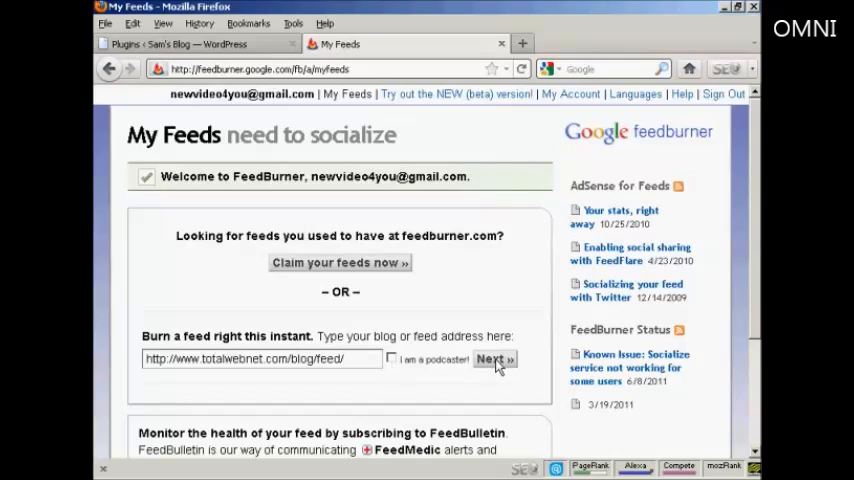
left_click(492, 360)
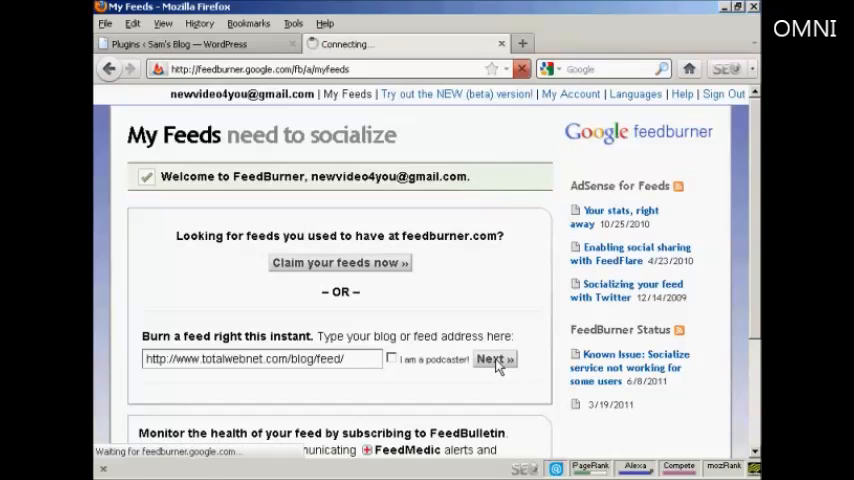
left_click(494, 360)
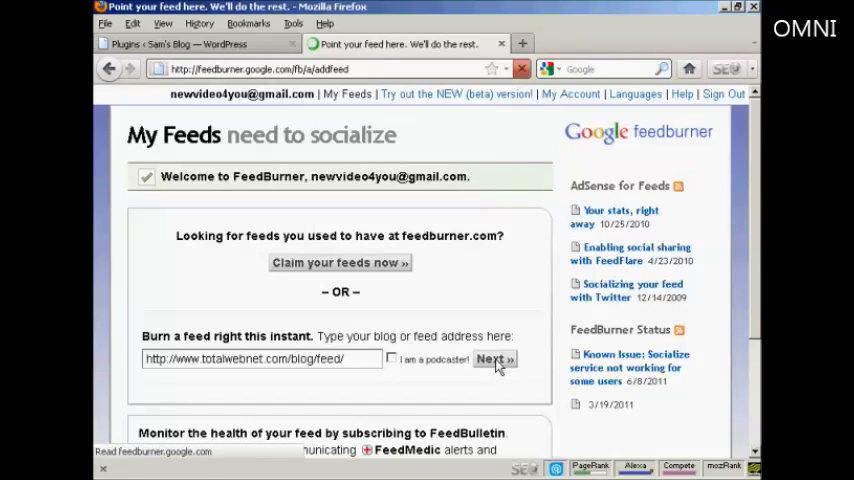
Step: Accept the default feed title Sam's Blog and feed address
left_click(492, 360)
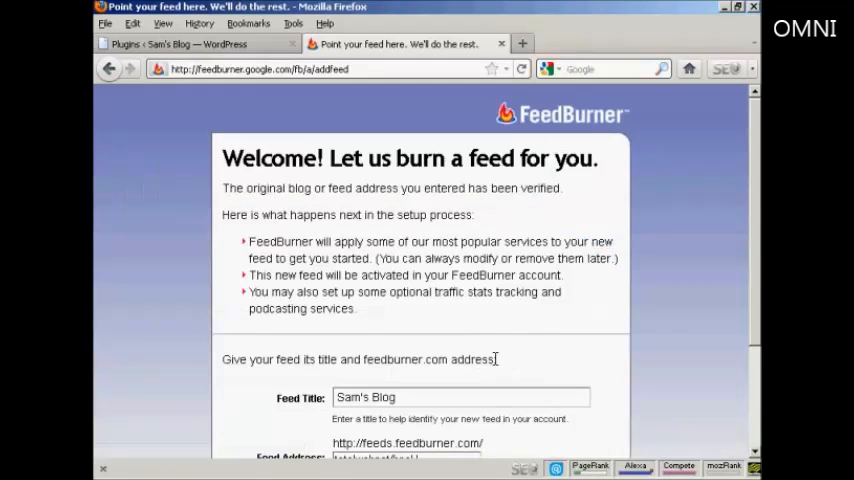
mouse_move(628, 214)
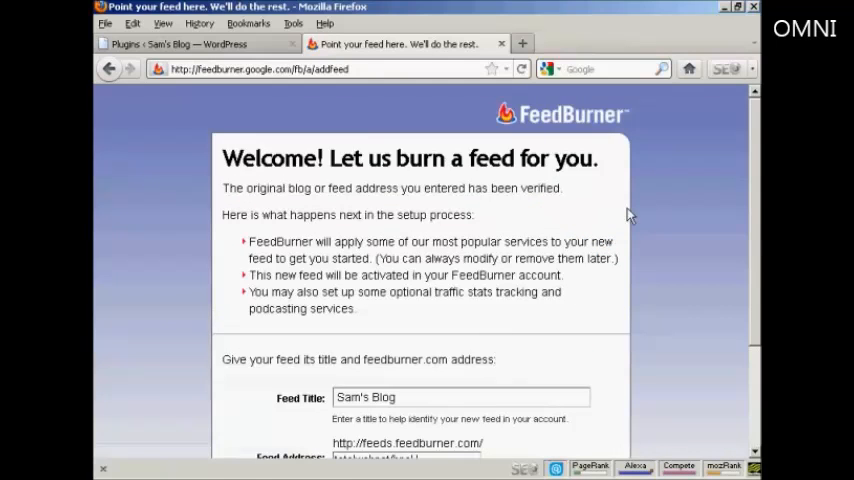
scroll("down", 3)
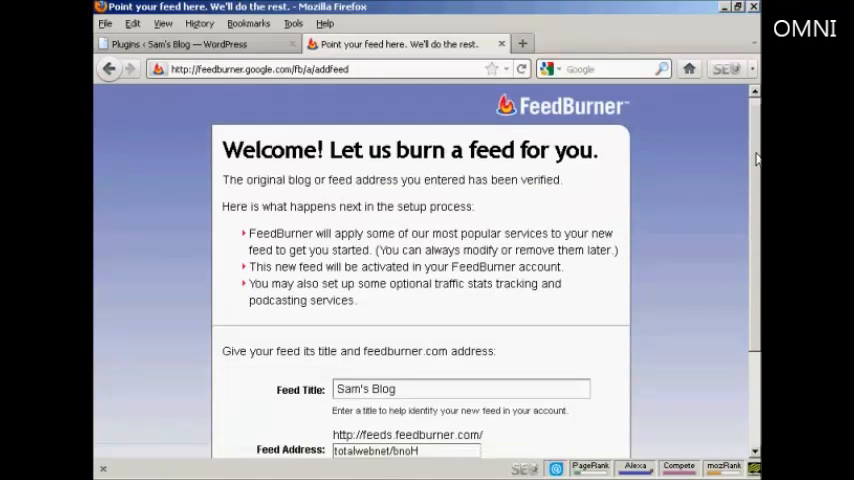
scroll("down", 3)
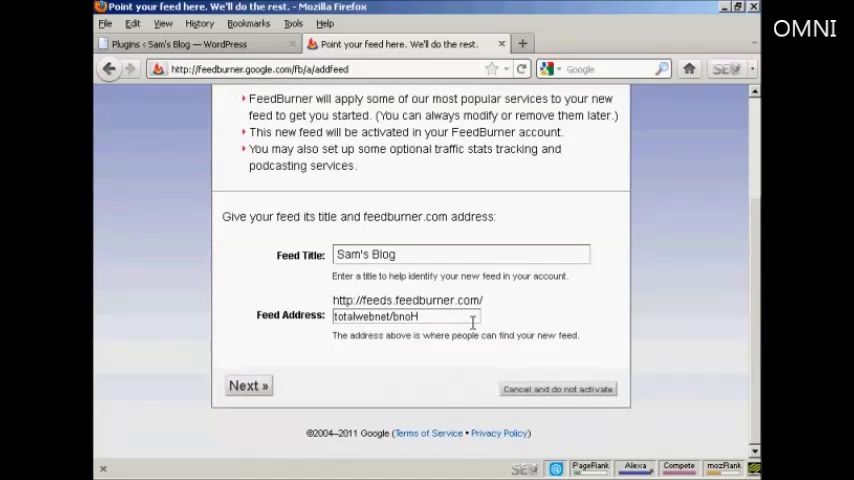
mouse_move(300, 362)
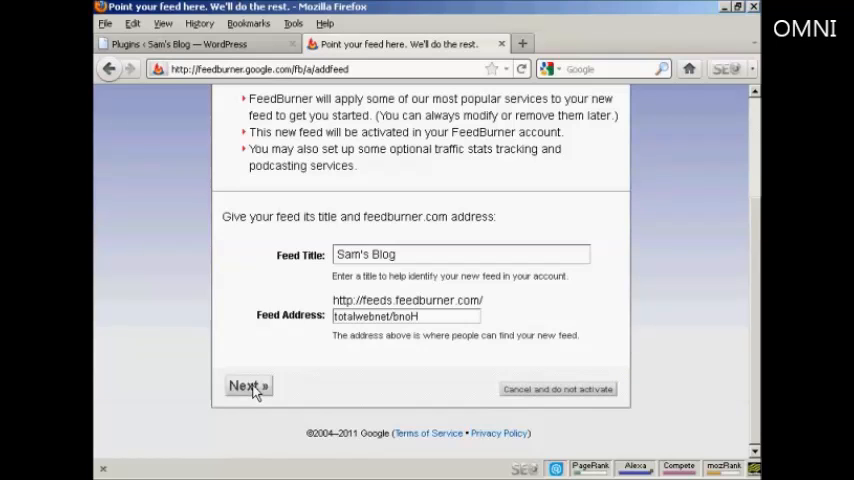
left_click(248, 386)
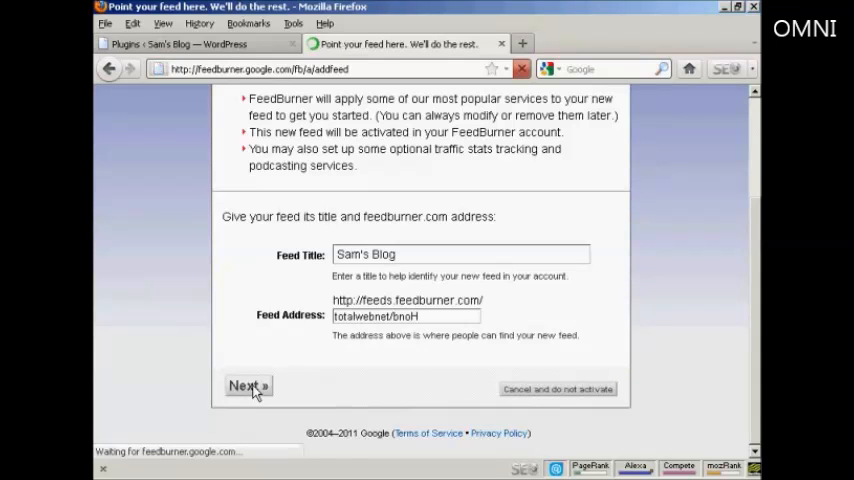
left_click(242, 386)
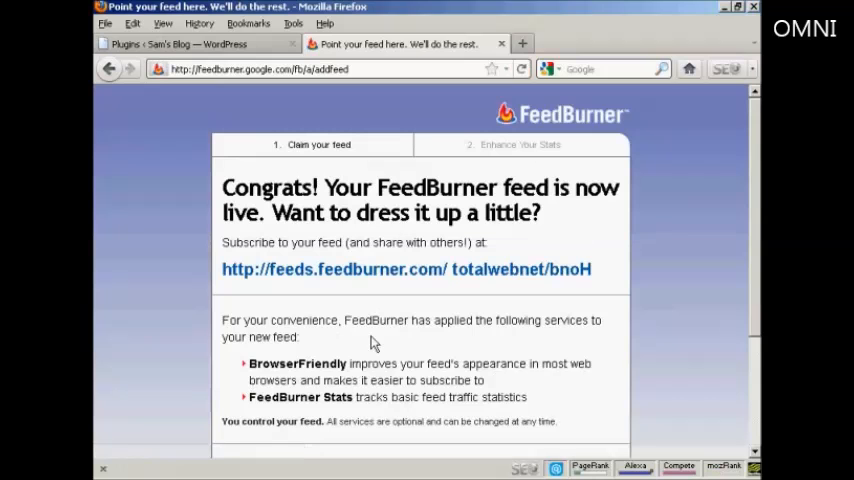
mouse_move(612, 234)
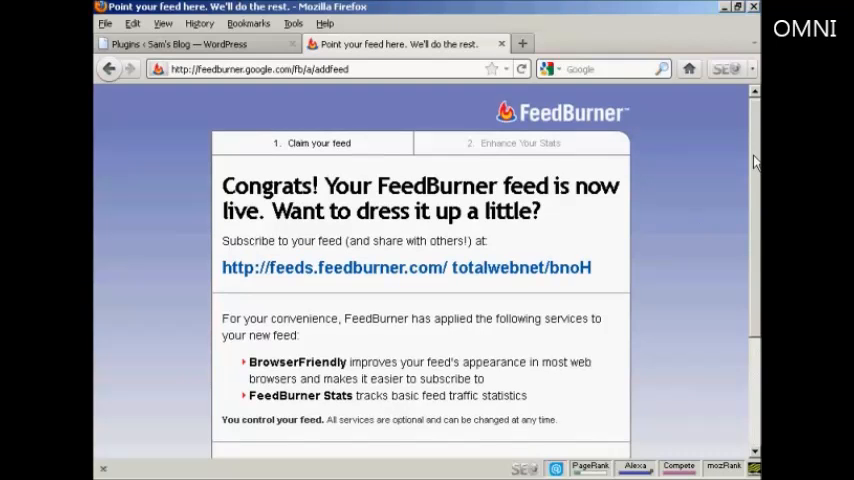
Step: Copy the new feeds.feedburner.com/totalwebnet/bnoH link and continue to stats setup
scroll("down", 3)
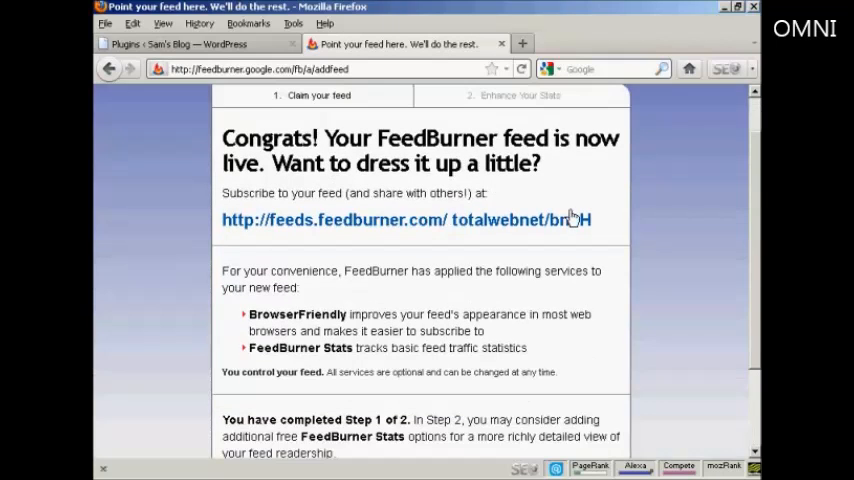
right_click(570, 220)
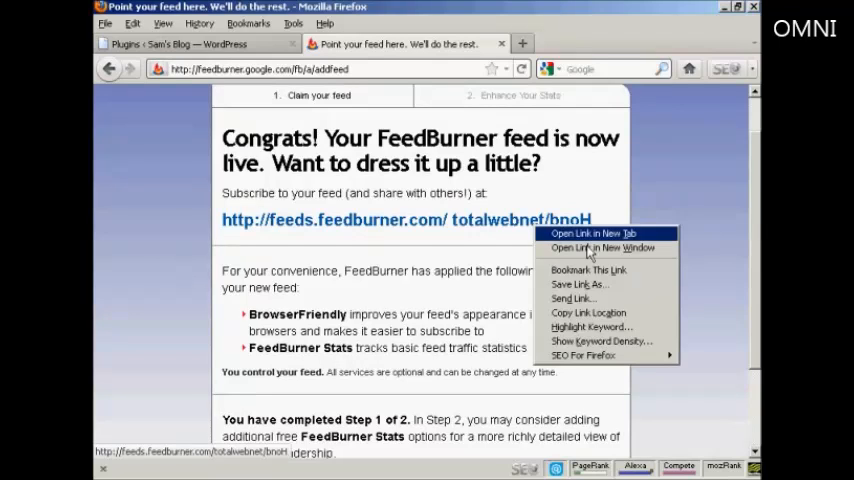
mouse_move(588, 312)
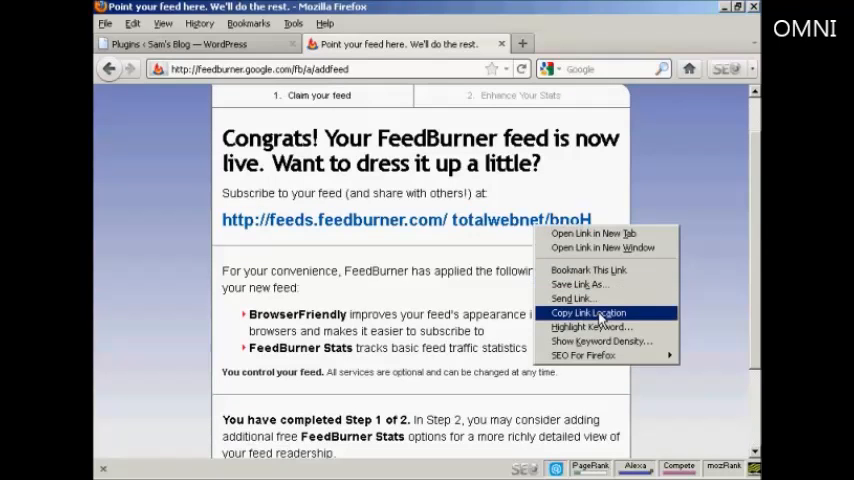
left_click(588, 312)
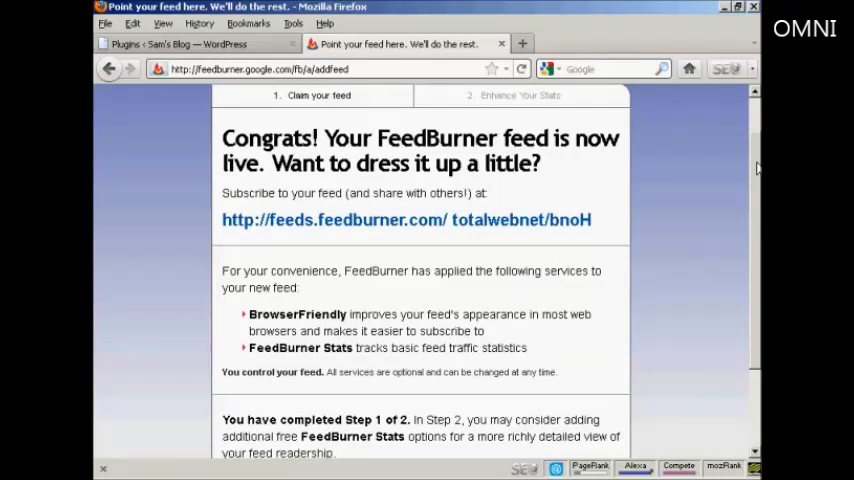
scroll("down", 3)
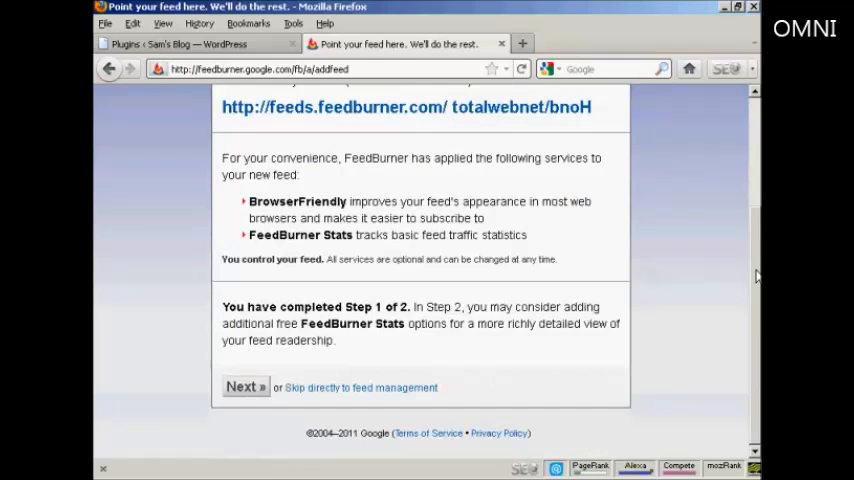
mouse_move(504, 348)
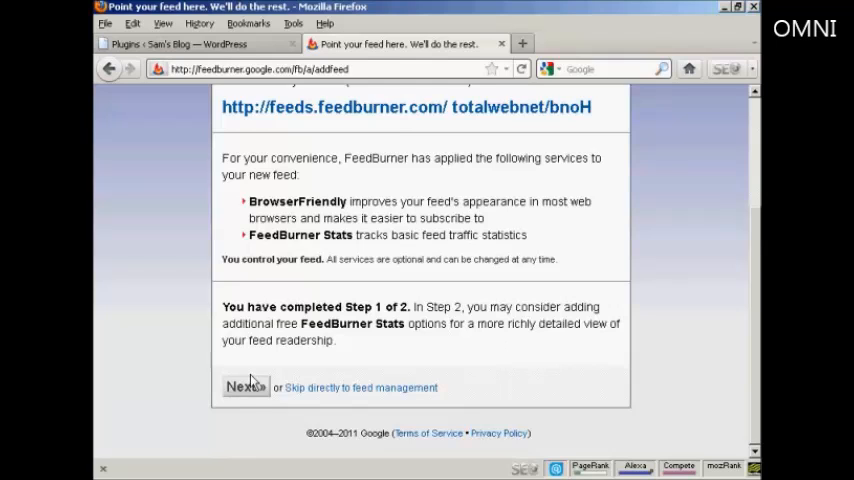
left_click(244, 388)
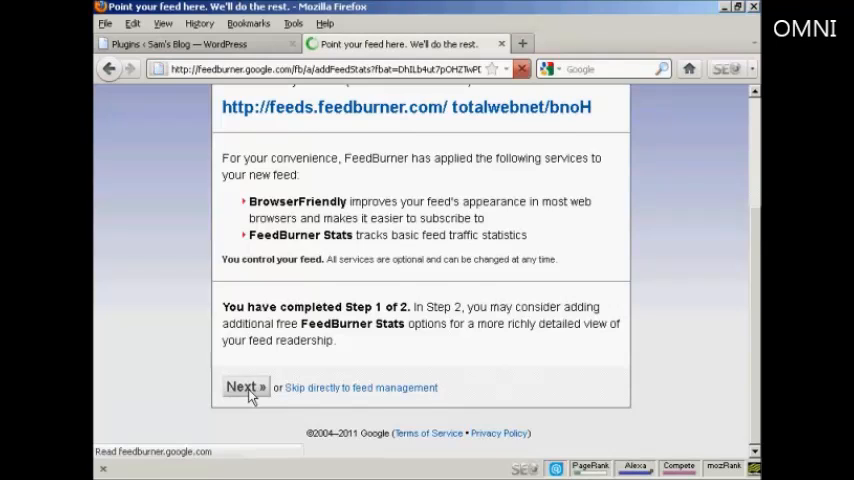
Step: Enable Clickthroughs and Item enclosure downloads tracking and finish the feed setup
left_click(244, 388)
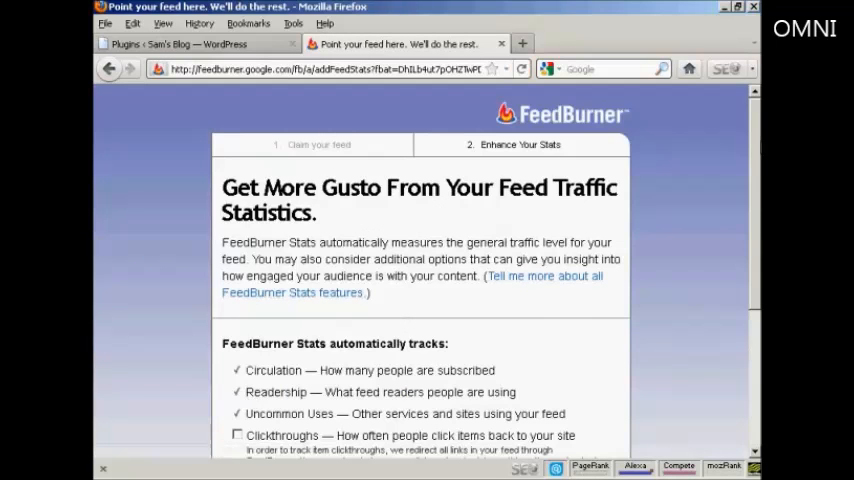
scroll("down", 3)
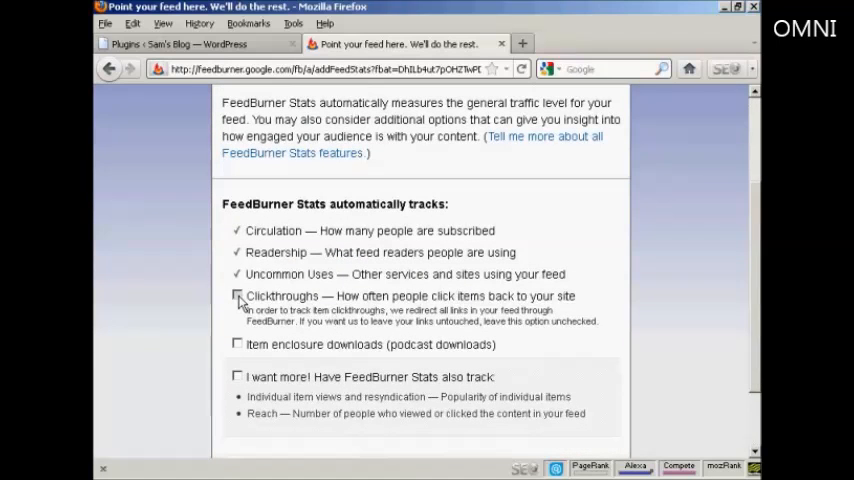
left_click(238, 296)
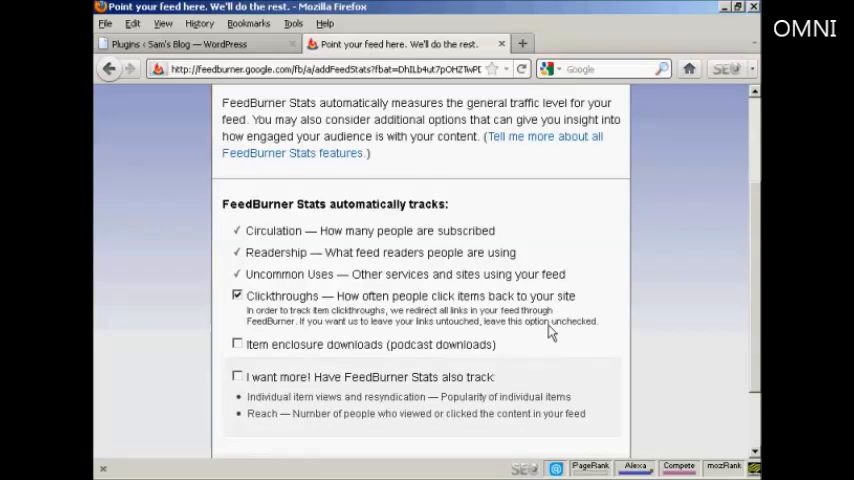
mouse_move(472, 348)
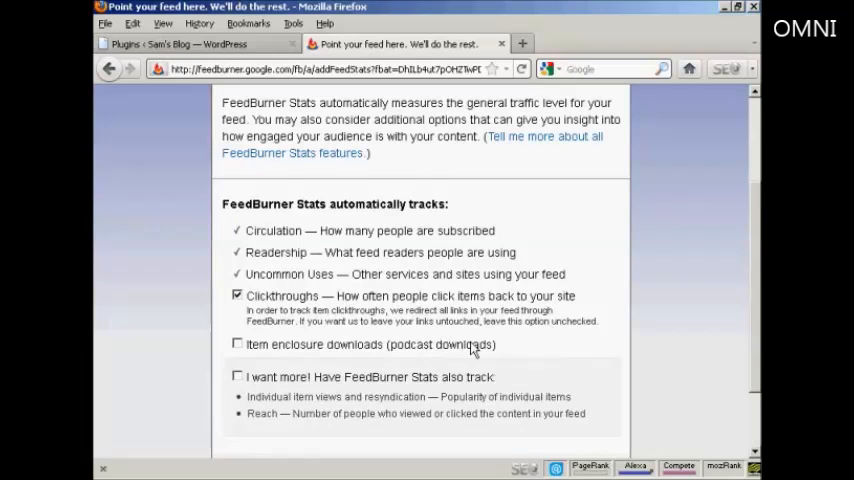
scroll("down", 3)
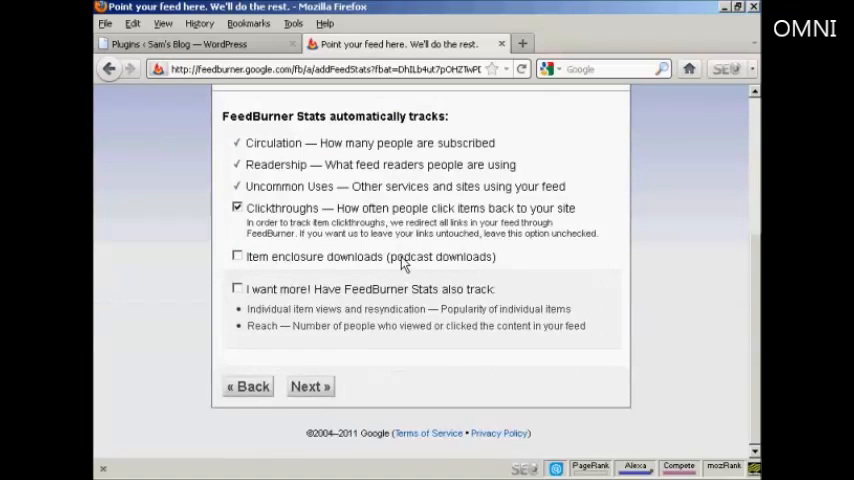
left_click(236, 256)
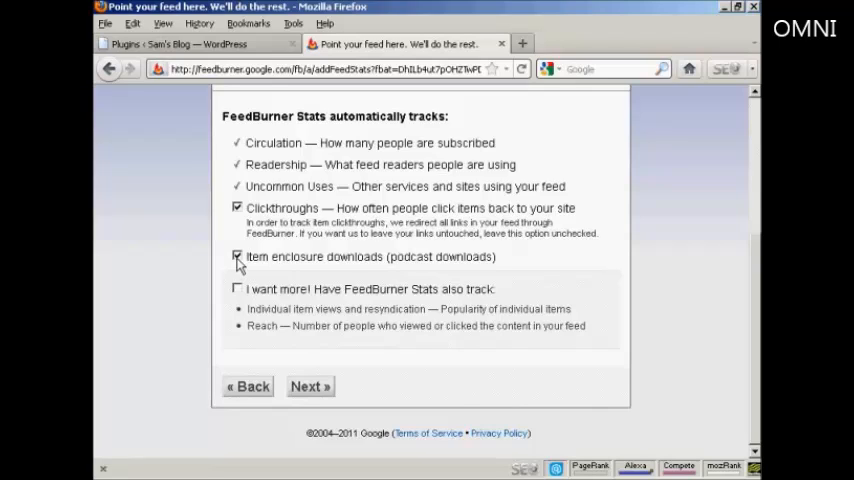
left_click(236, 256)
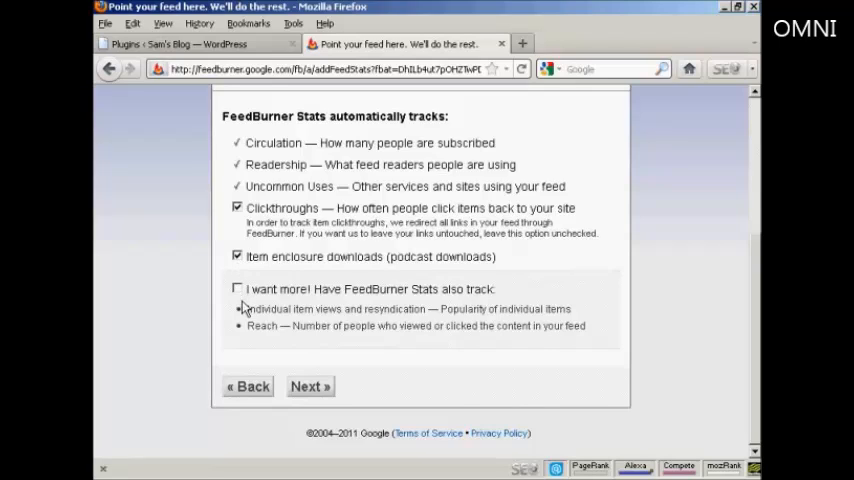
left_click(310, 386)
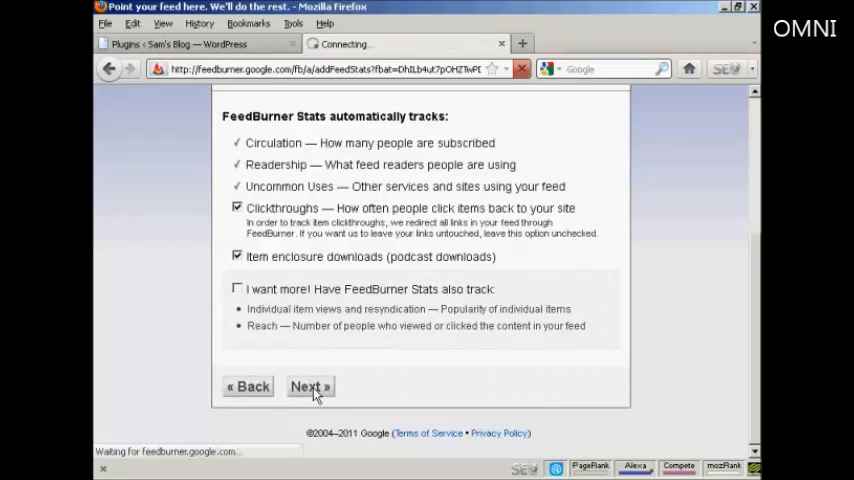
left_click(310, 386)
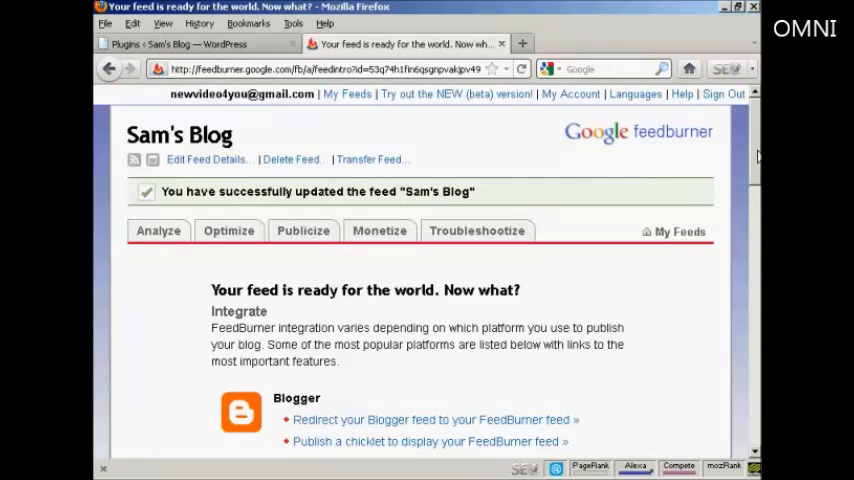
mouse_move(448, 152)
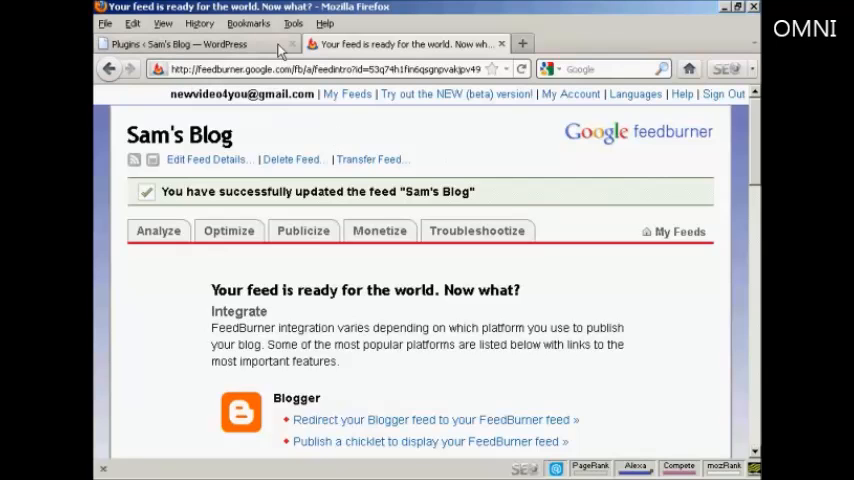
Step: Switch to the Plugins page of Sam's Blog in the WordPress admin
left_click(180, 44)
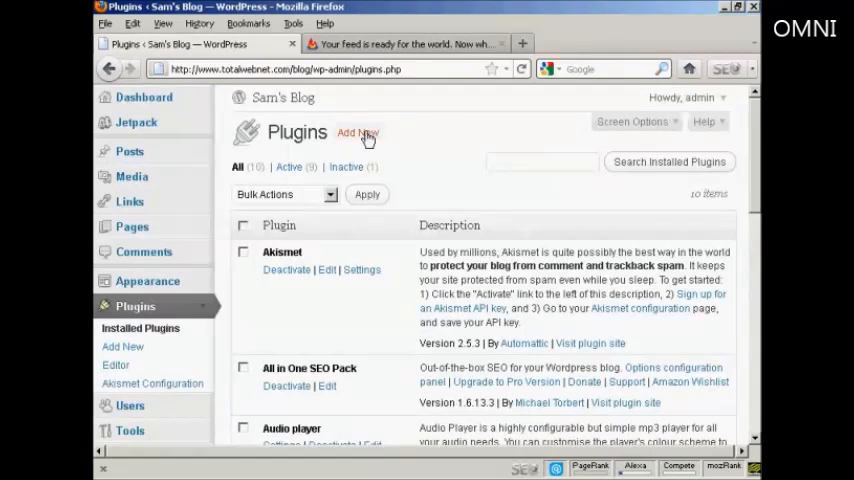
Step: Search the WordPress plugin directory for 'FD feedburner'
left_click(356, 132)
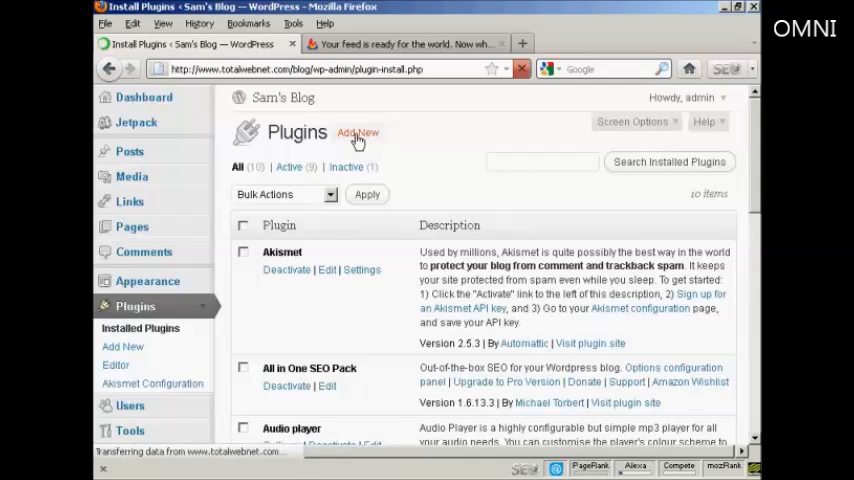
left_click(356, 132)
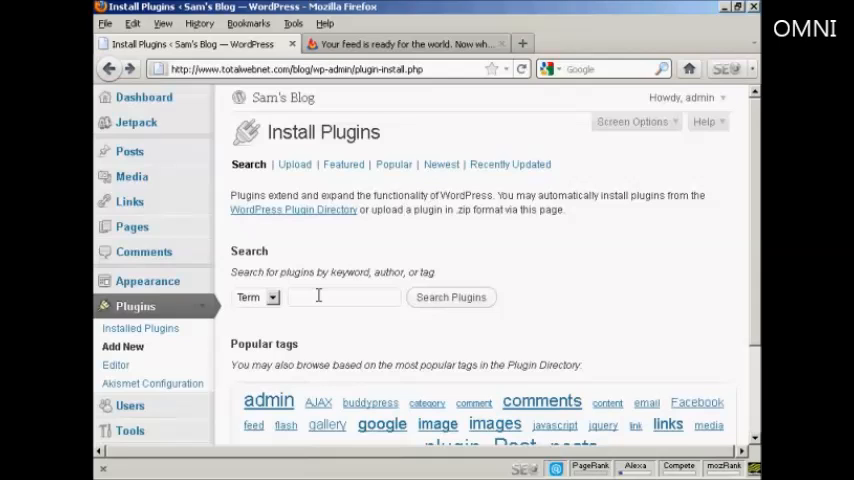
mouse_move(544, 284)
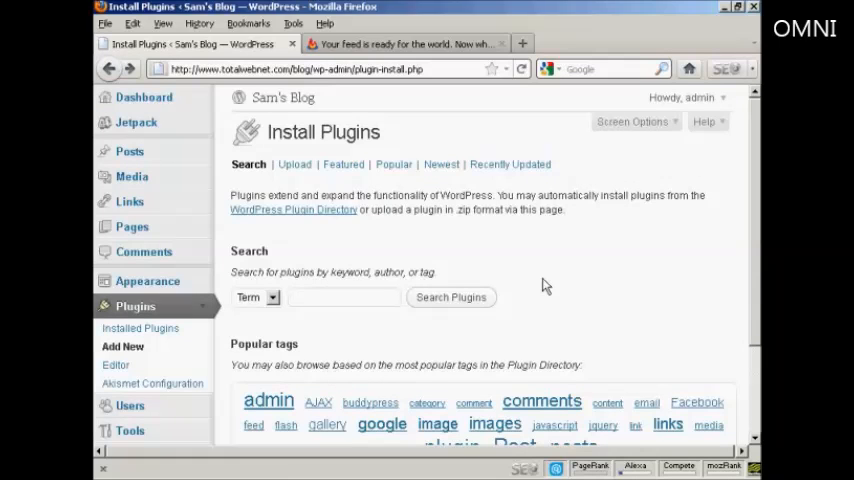
left_click(344, 296)
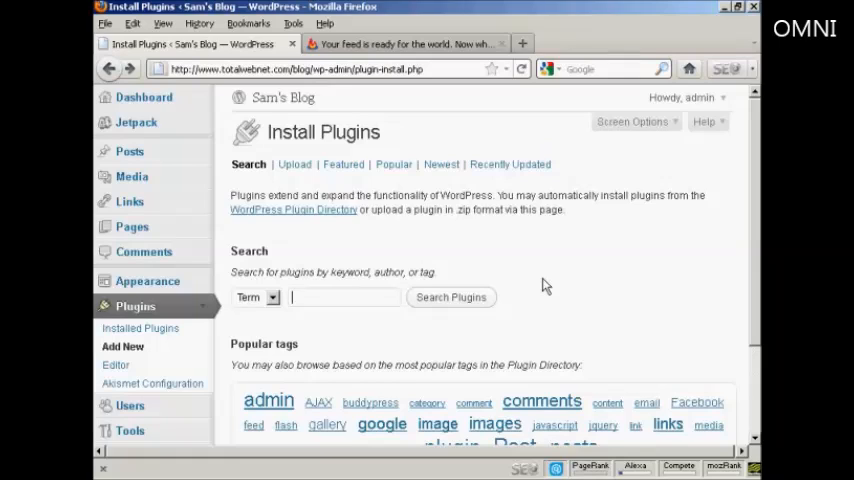
type("FD")
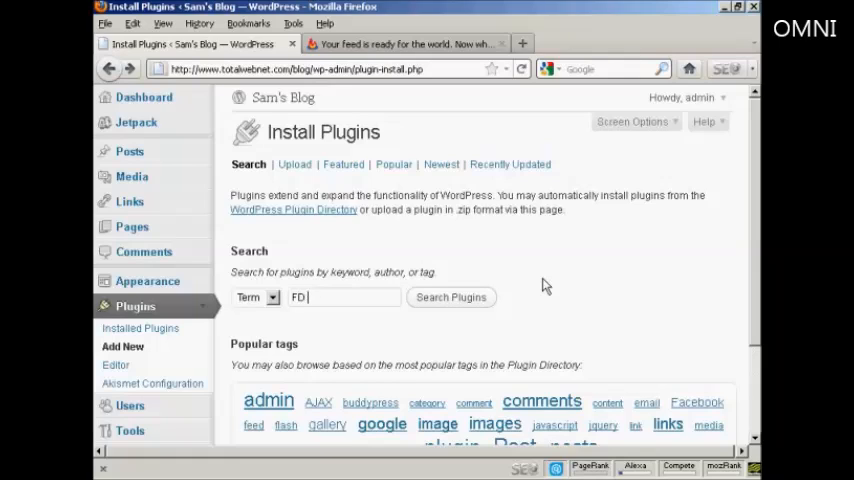
type("feedbur")
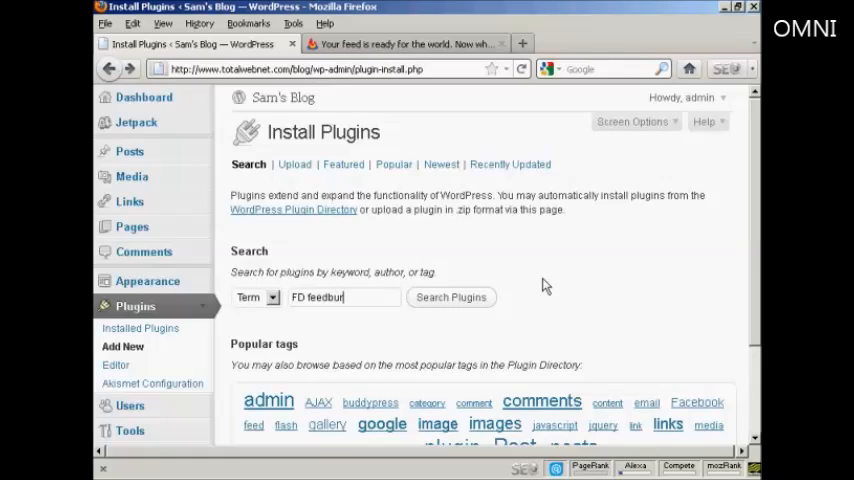
left_click(450, 296)
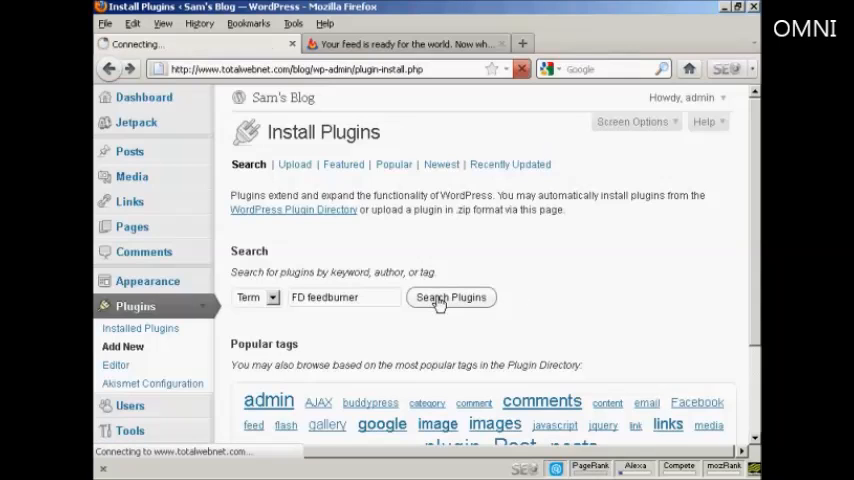
left_click(450, 296)
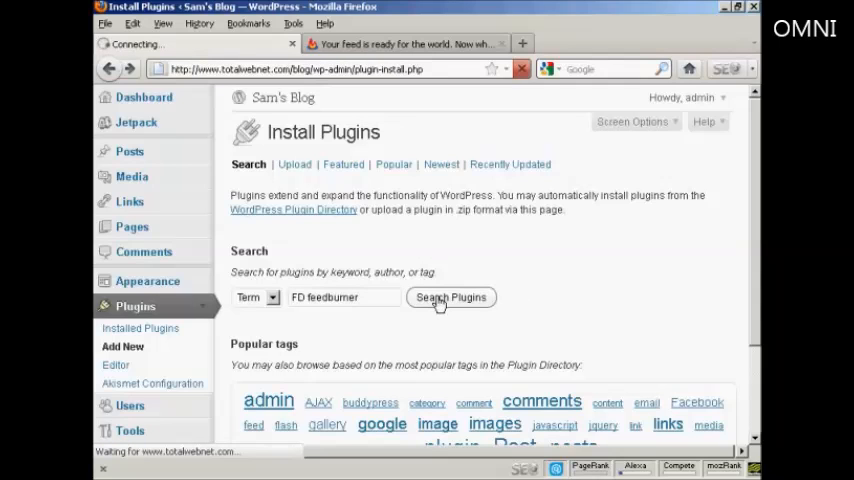
left_click(452, 296)
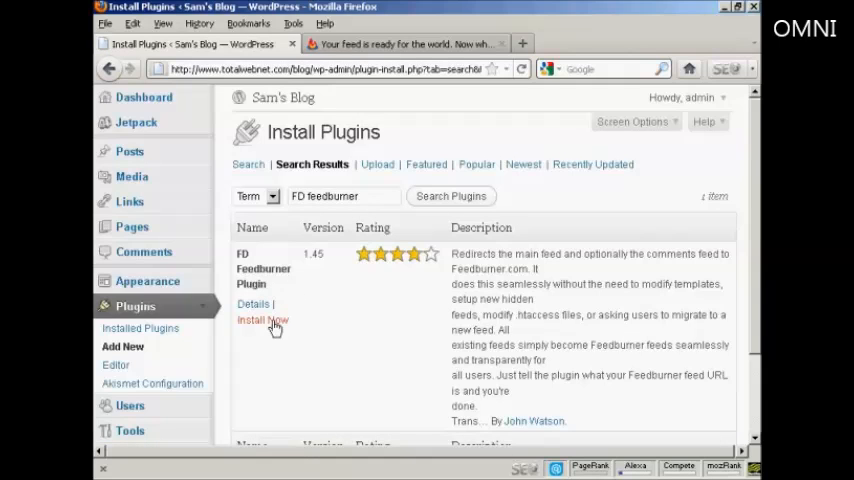
Step: Install FD Feedburner Plugin 1.45 and activate it
left_click(264, 320)
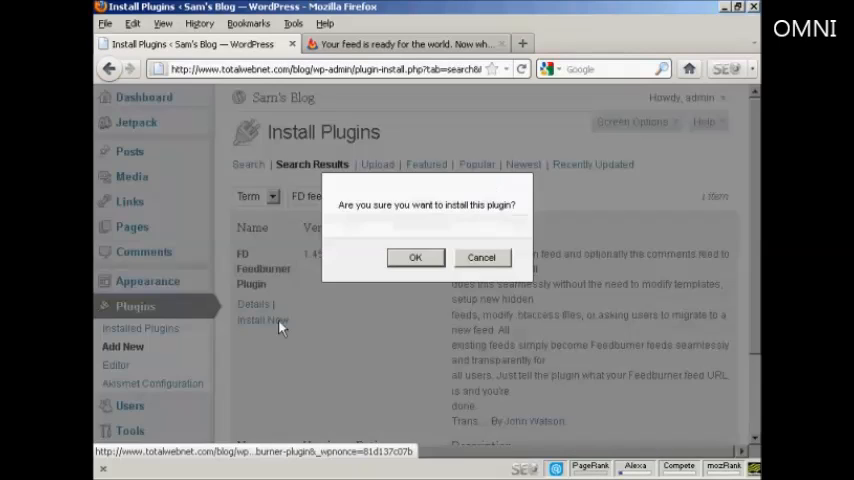
left_click(416, 256)
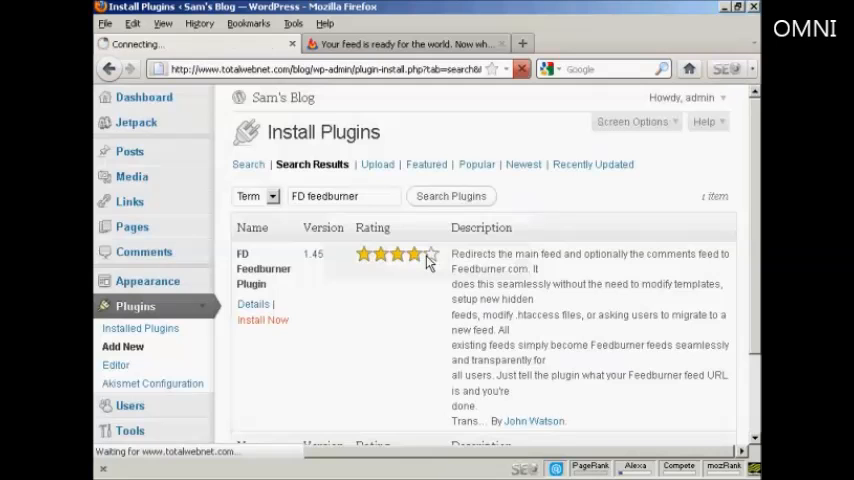
left_click(262, 320)
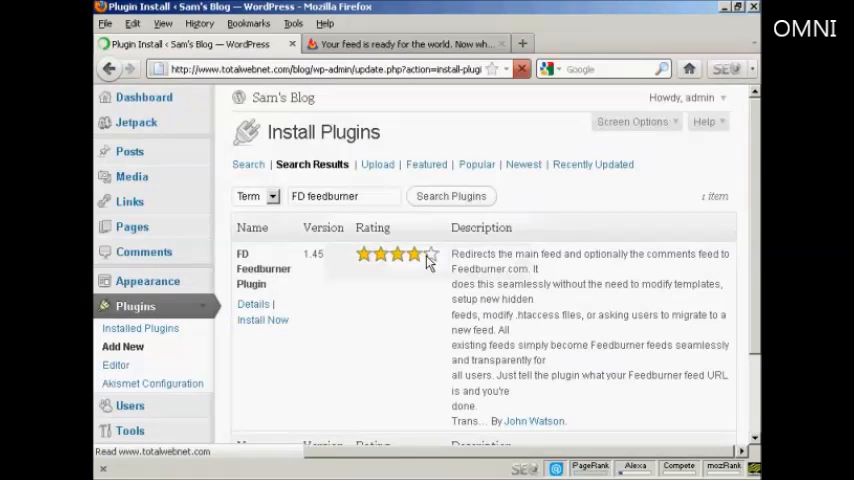
left_click(262, 320)
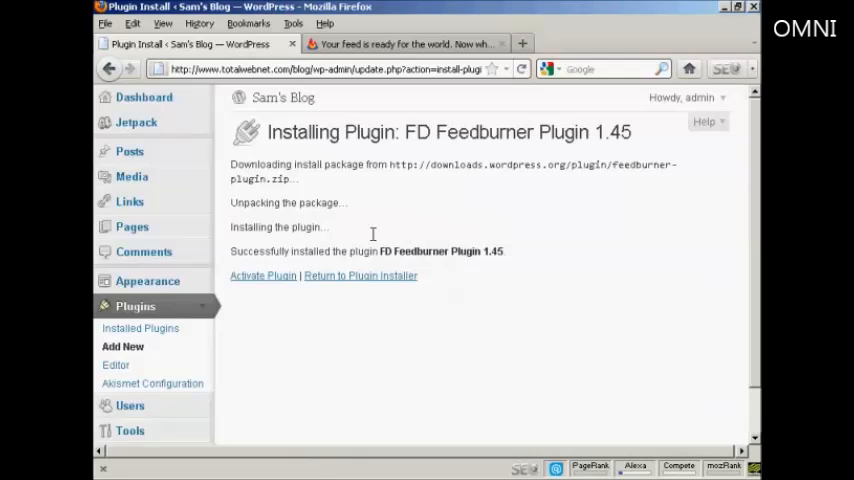
left_click(264, 276)
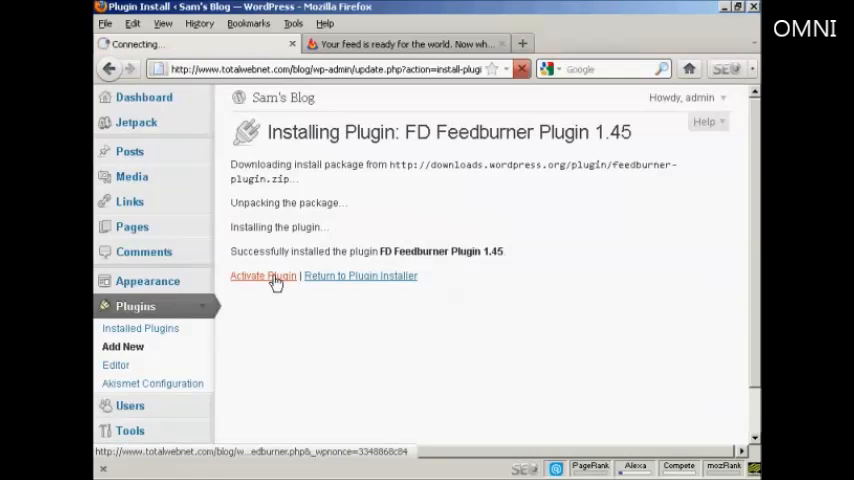
left_click(264, 276)
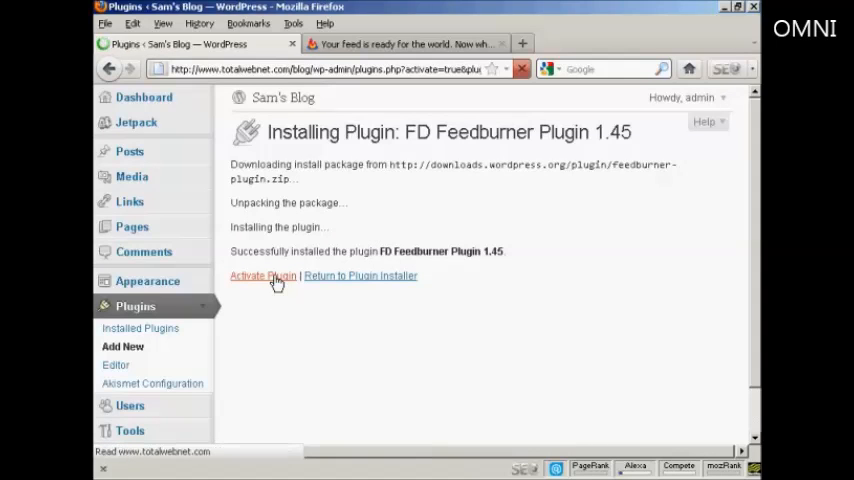
left_click(264, 276)
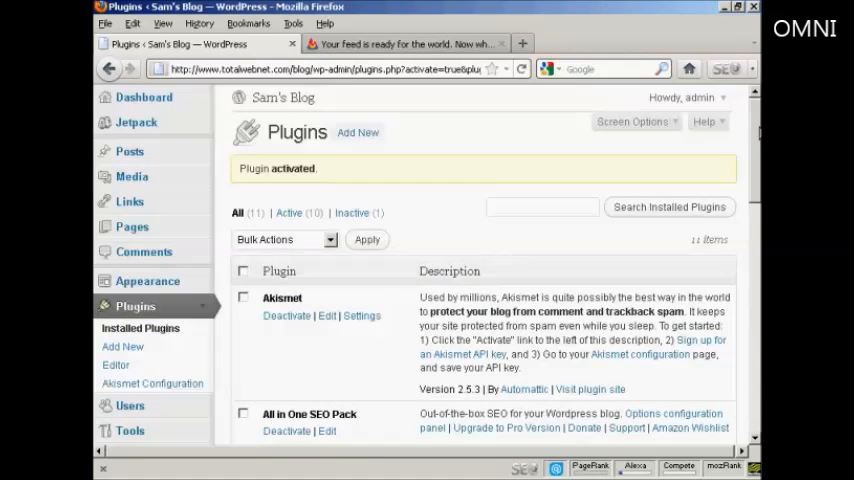
Step: Enter the FeedBurner feed URL under 'Redirect my feeds here' in FD Feedburner settings and save
scroll("down", 3)
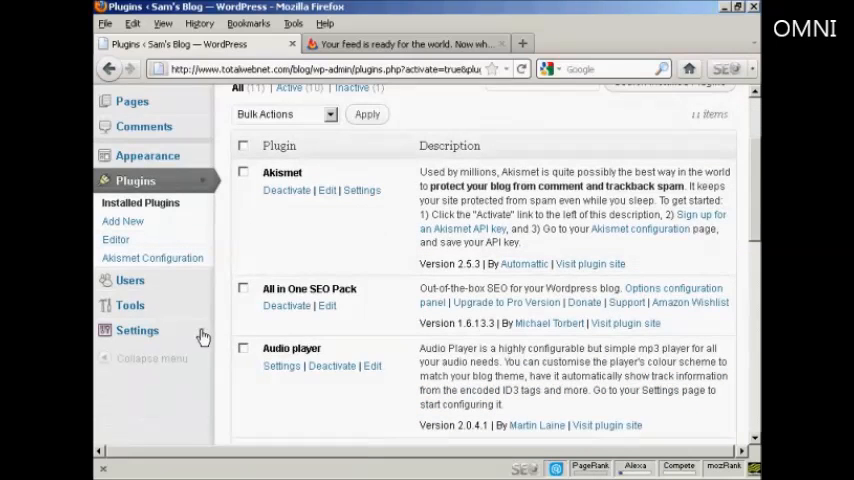
scroll("down", 3)
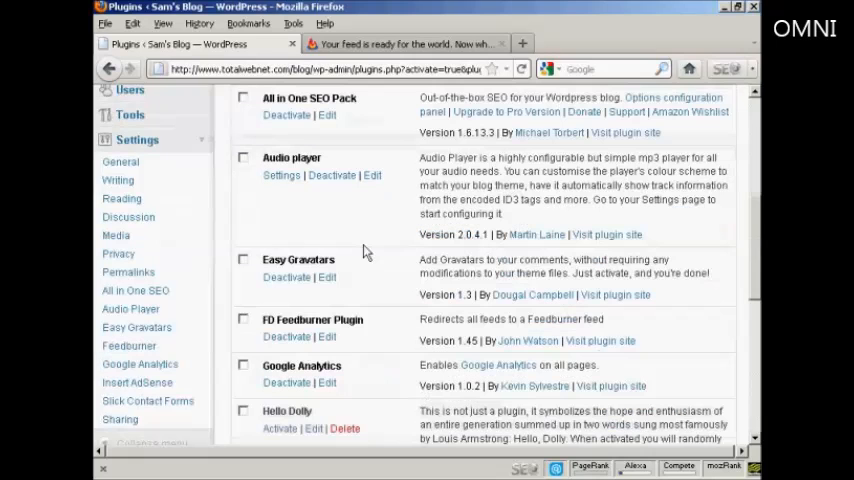
mouse_move(128, 344)
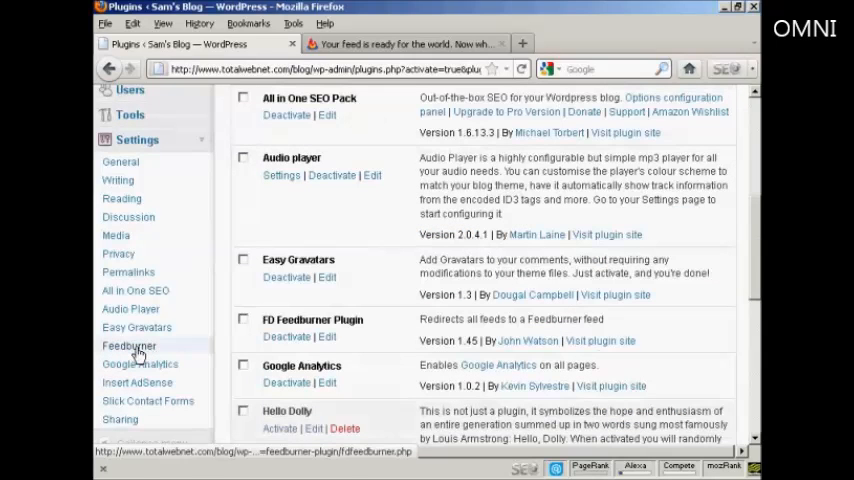
left_click(128, 344)
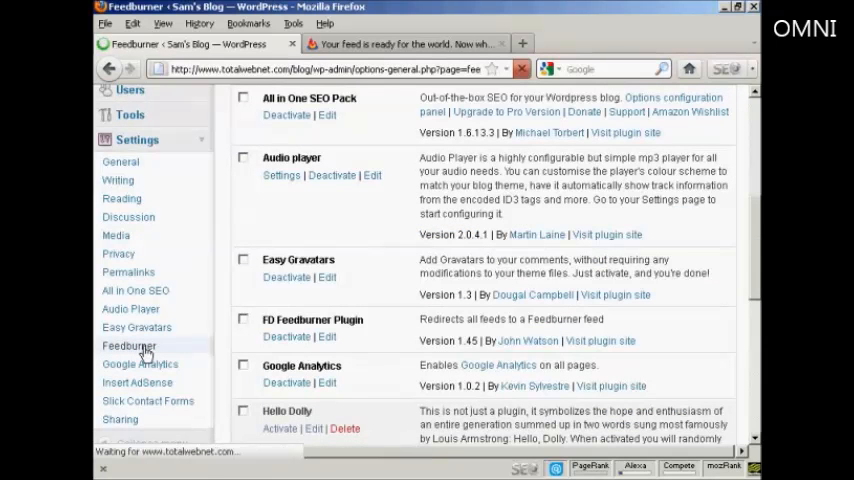
left_click(128, 344)
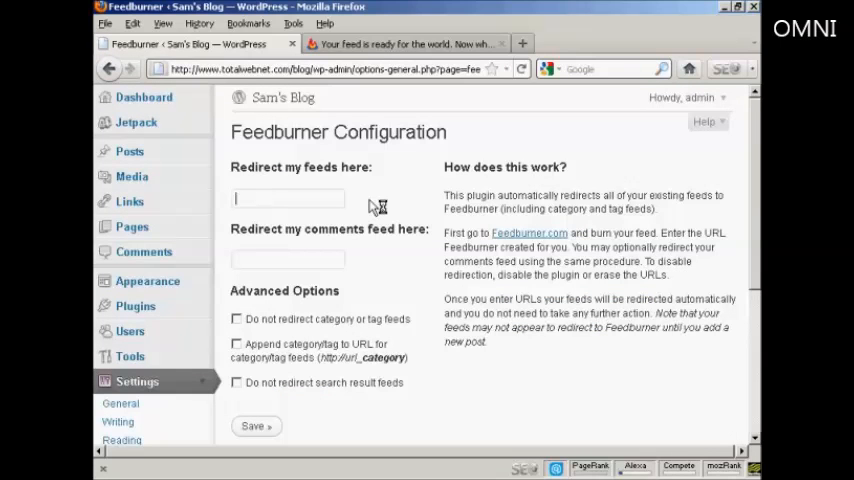
mouse_move(408, 182)
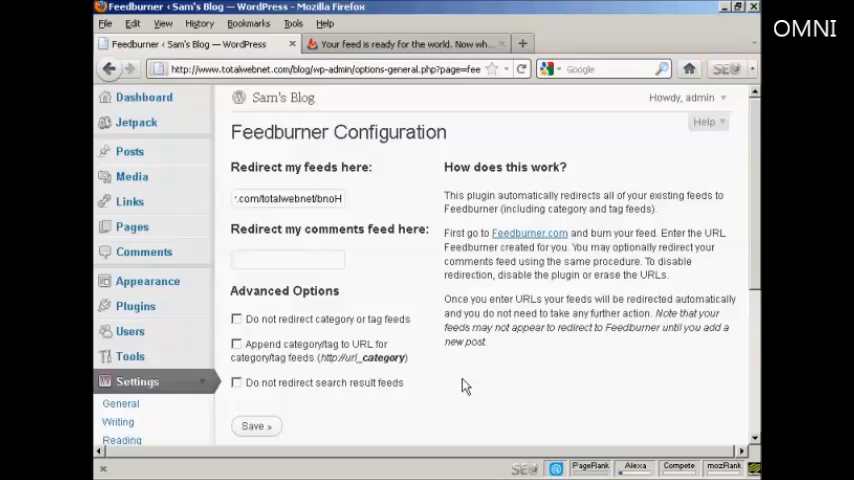
mouse_move(350, 328)
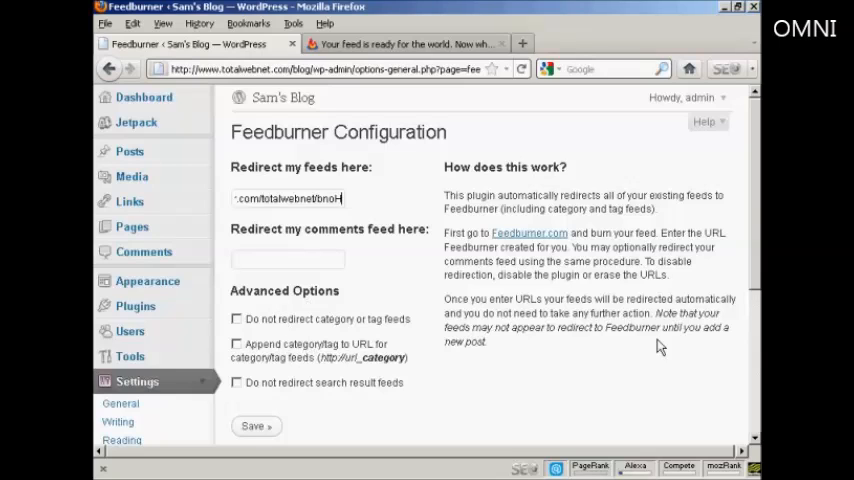
scroll("down", 3)
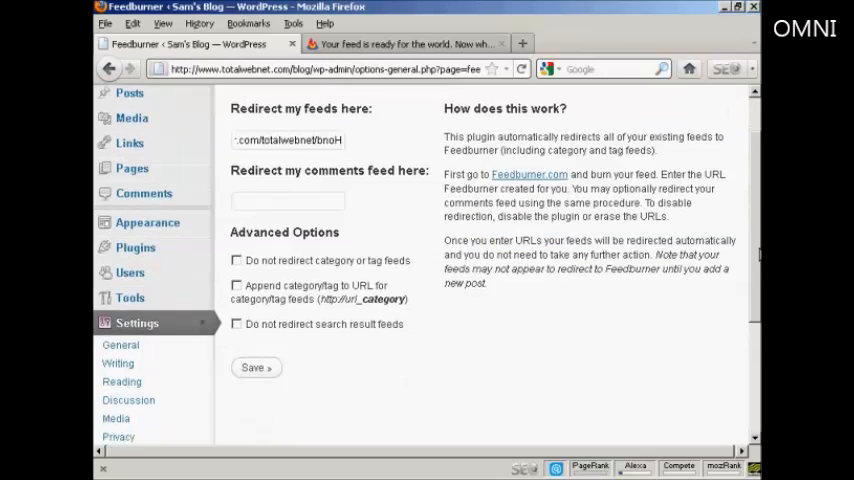
left_click(256, 368)
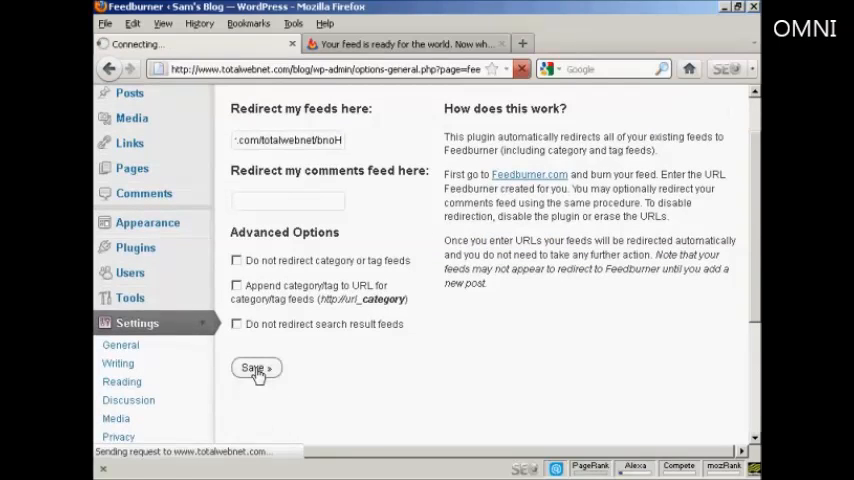
Step: Follow the blog's RSS link in Internet Explorer to test the redirected feed
left_click(256, 368)
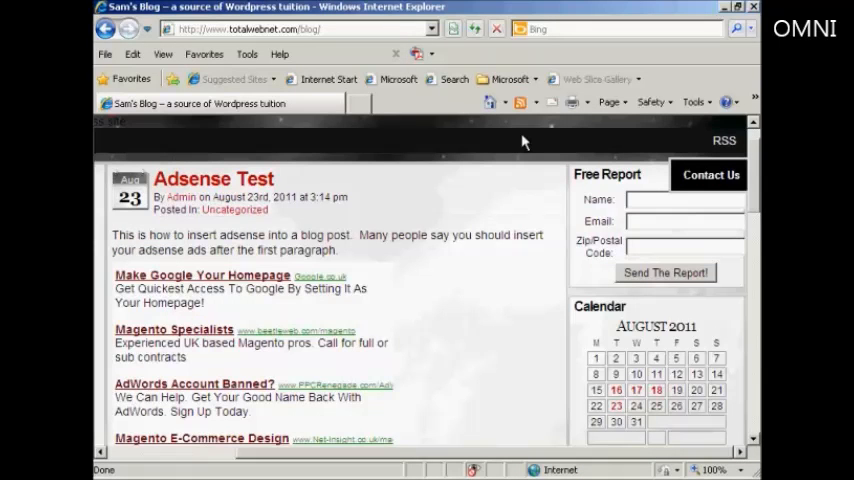
mouse_move(726, 140)
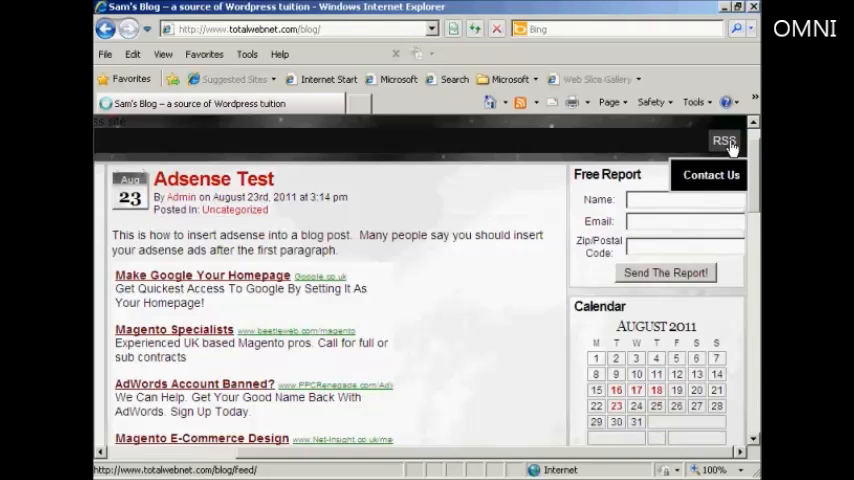
left_click(724, 140)
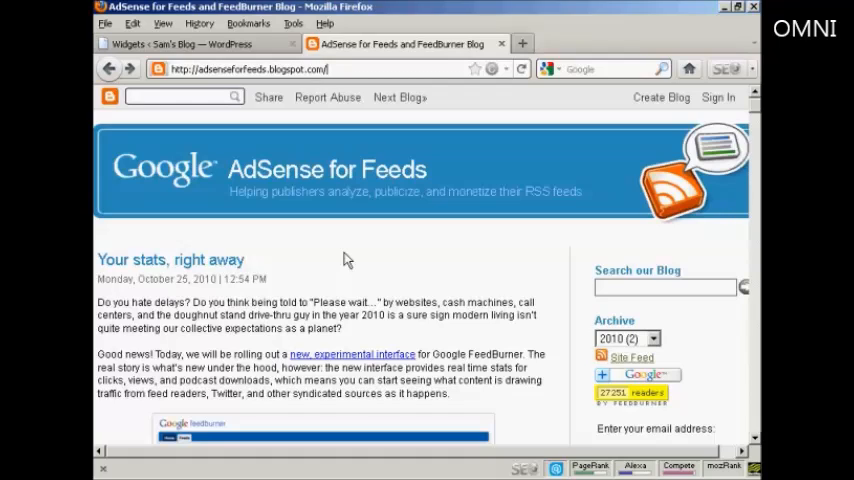
mouse_move(360, 250)
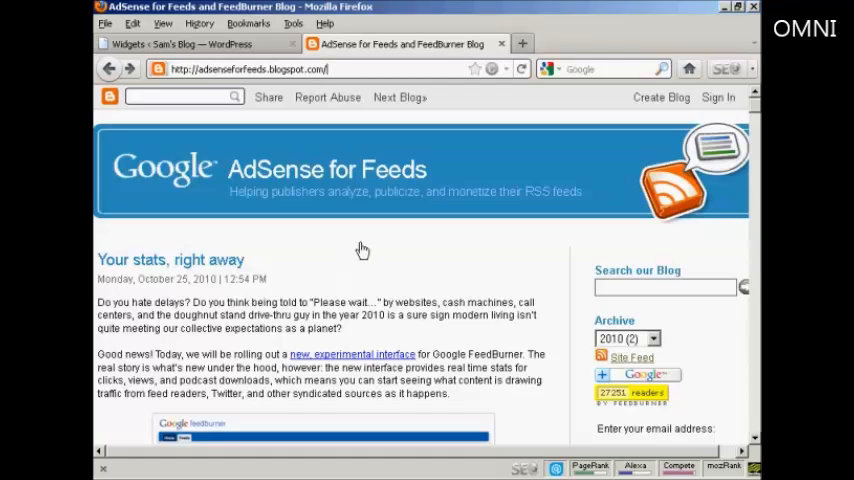
mouse_move(448, 250)
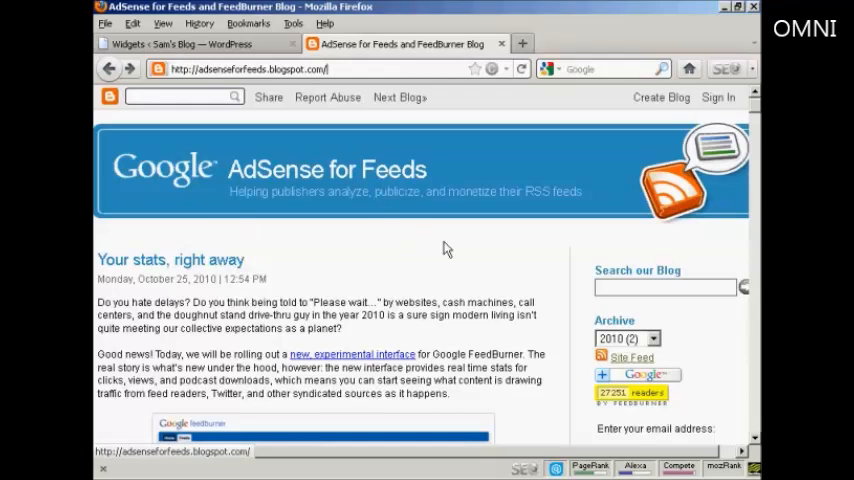
mouse_move(632, 358)
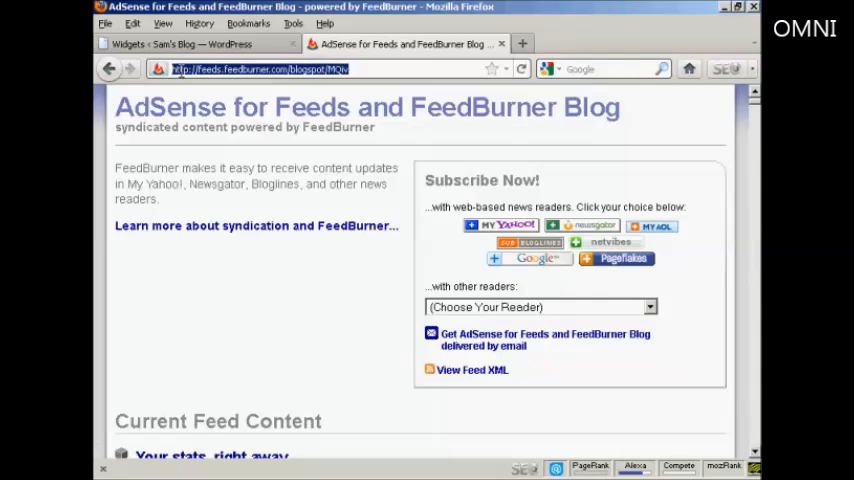
Step: Copy the AdSense for Feeds blog's FeedBurner feed address from the address bar
right_click(260, 68)
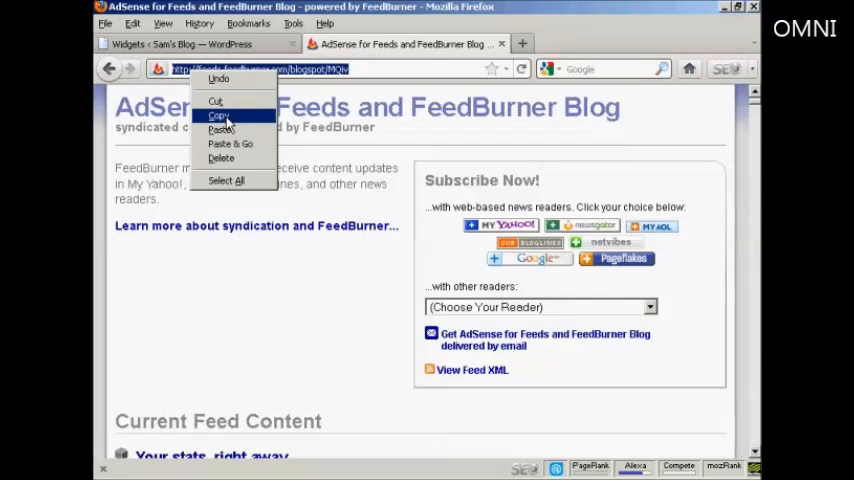
left_click(196, 44)
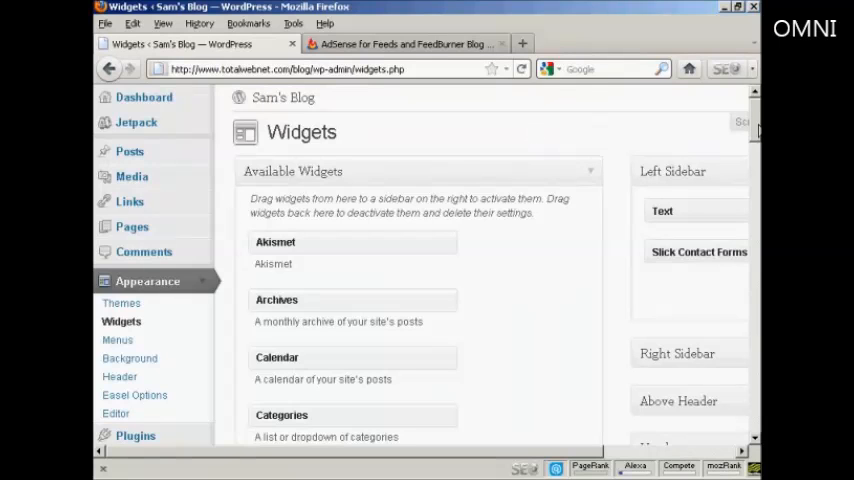
Step: Expand the Over Blog widget area and add an RSS widget to it
scroll("down", 3)
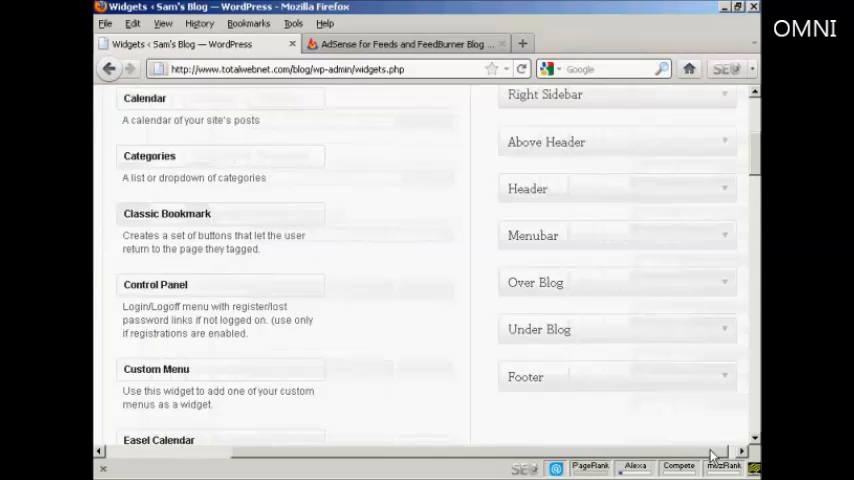
left_click(720, 282)
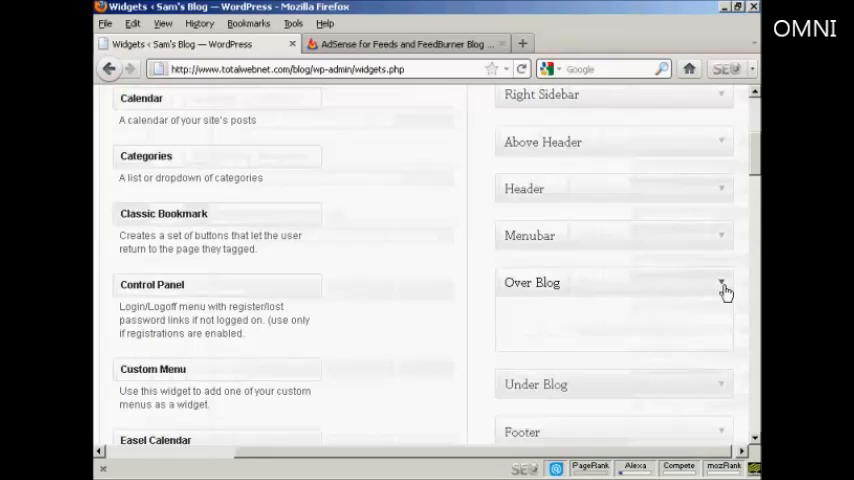
scroll("down", 3)
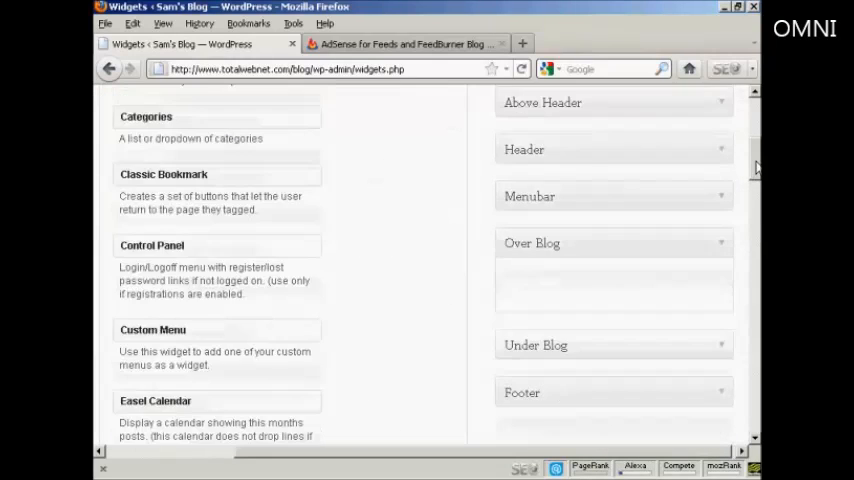
scroll("down", 3)
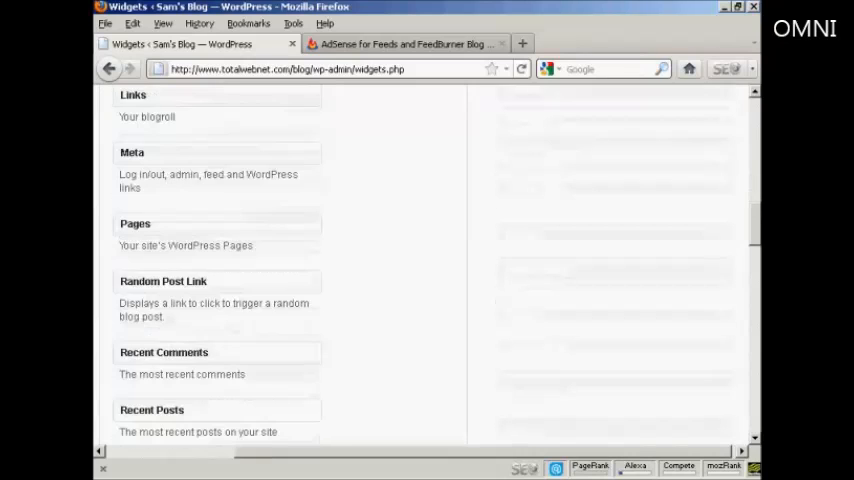
scroll("down", 3)
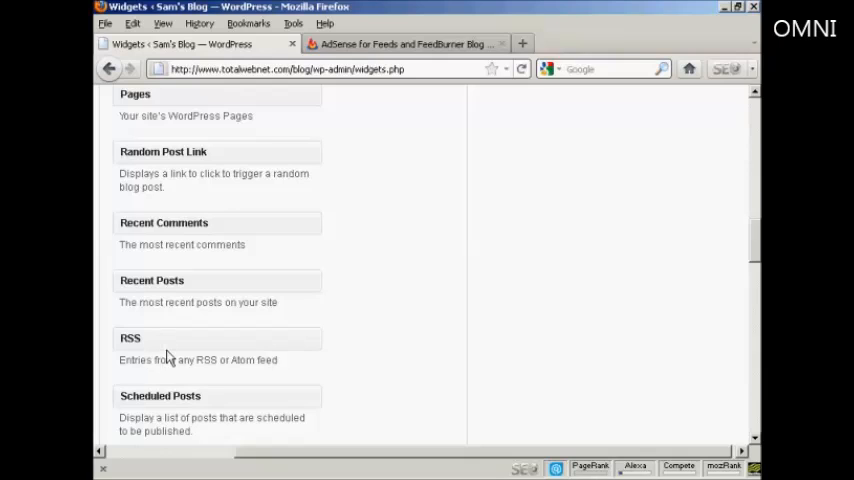
mouse_move(296, 368)
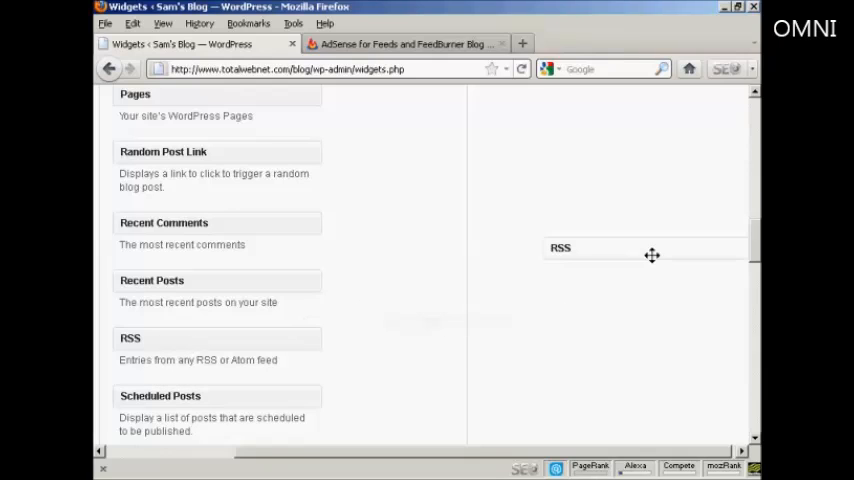
scroll("up", 3)
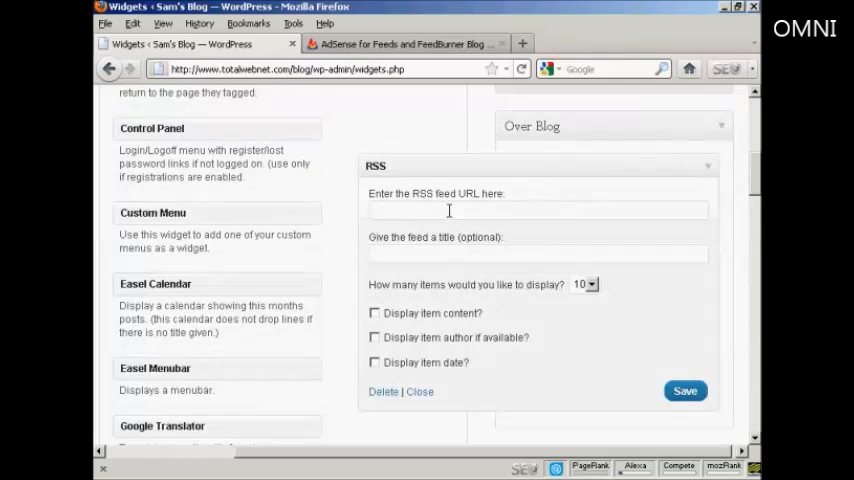
type("http://feeds.feedburner.com/blogspot/MQiv")
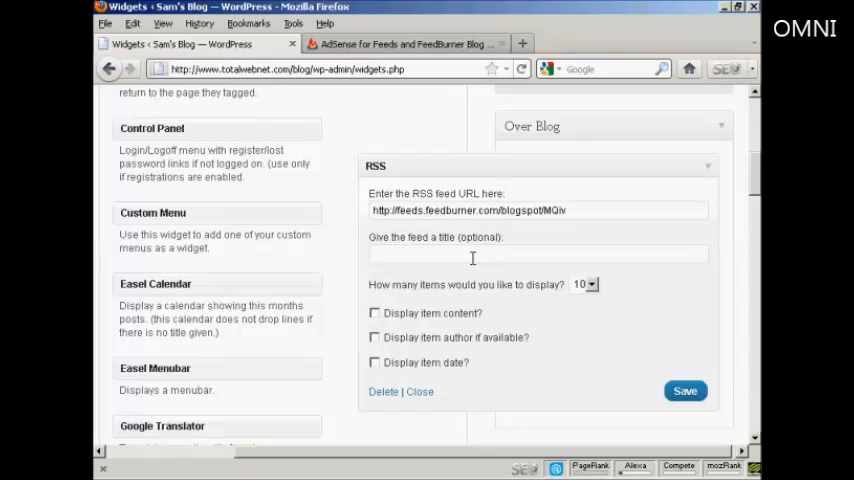
type("Latest N")
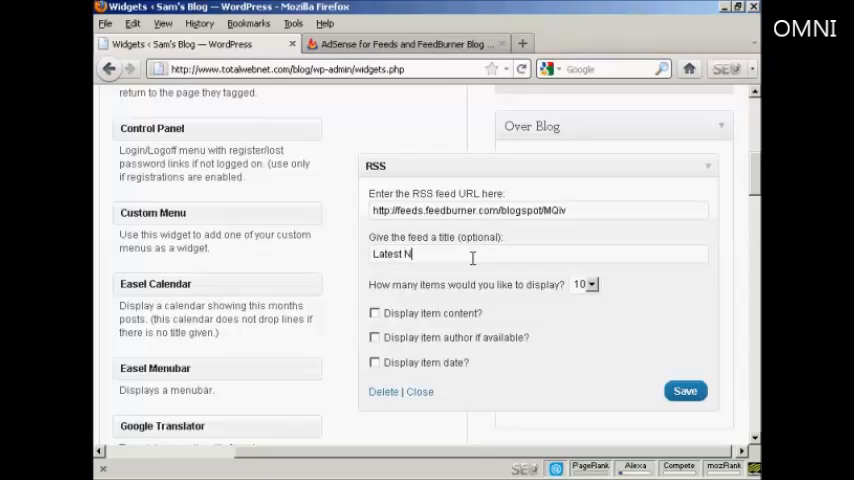
type("ews")
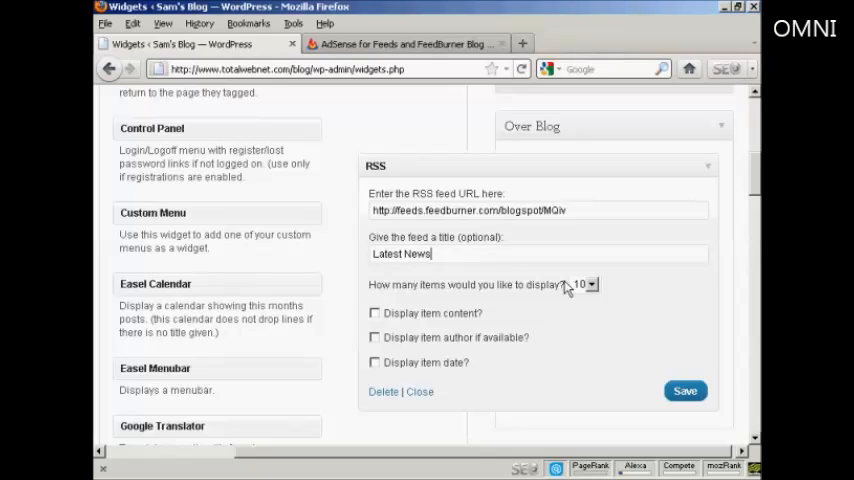
mouse_move(504, 308)
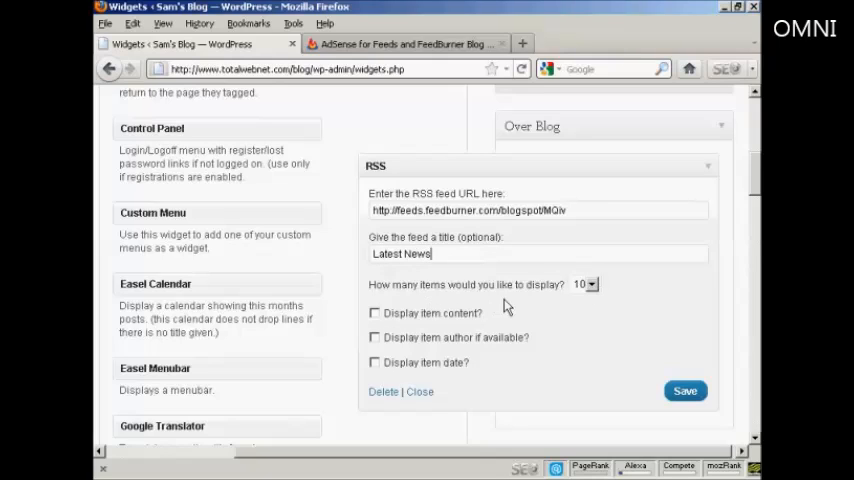
Step: Show 5 items with item content and author, and save the widget
left_click(586, 284)
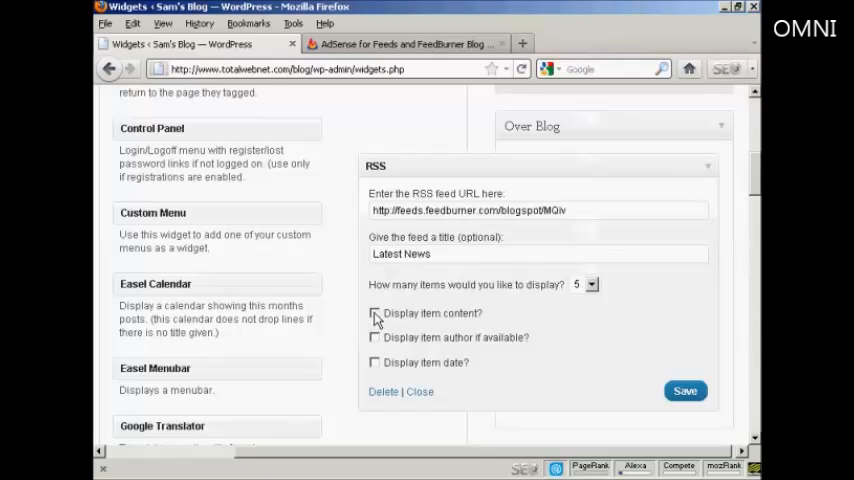
left_click(374, 312)
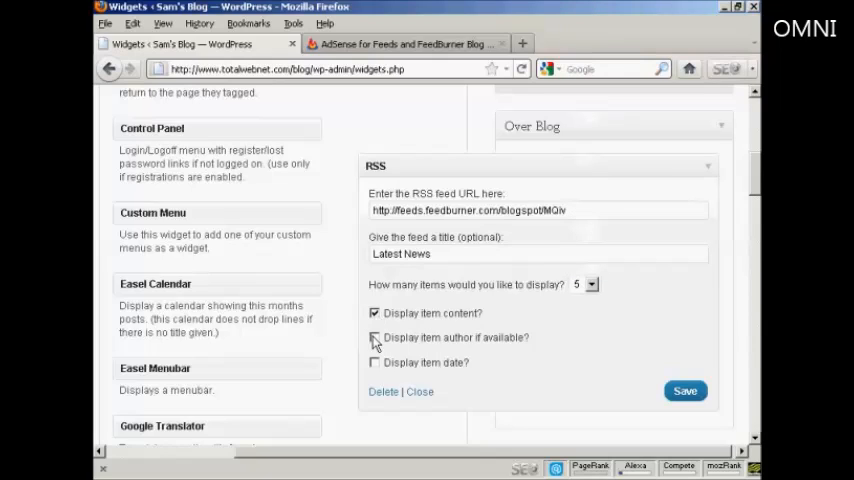
left_click(374, 336)
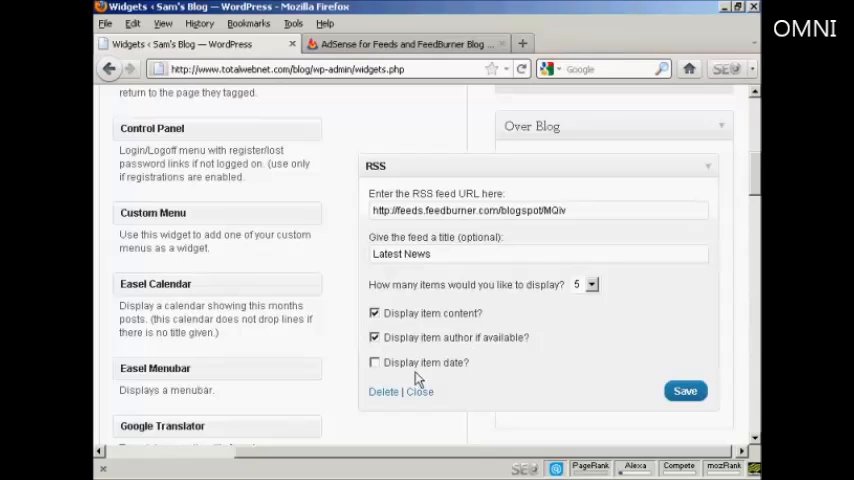
left_click(684, 392)
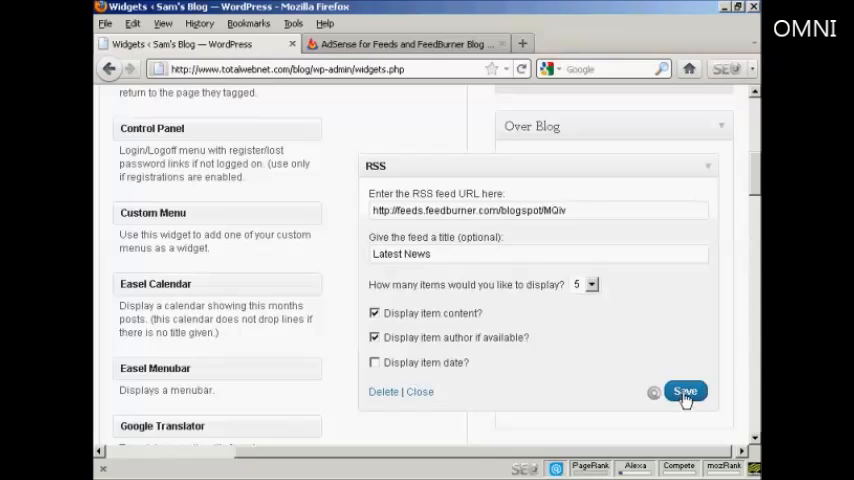
left_click(684, 392)
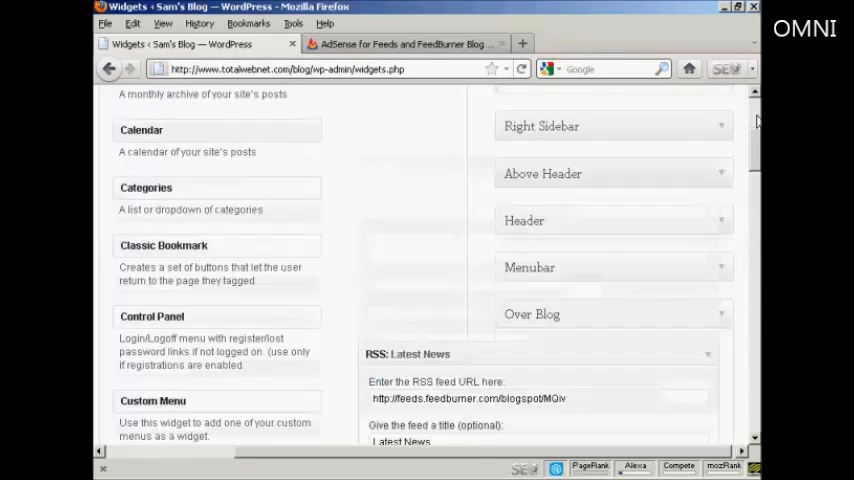
Step: View Sam's Blog in a new tab to check the Latest News feed items above the posts
scroll("up", 3)
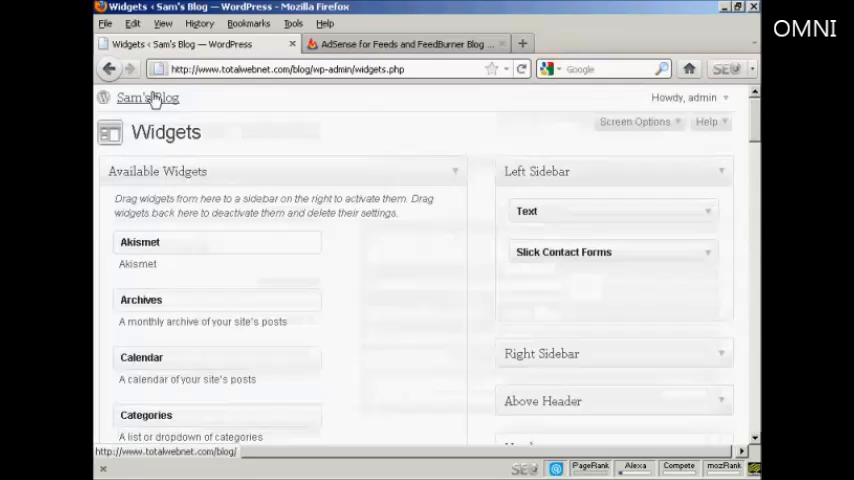
right_click(148, 96)
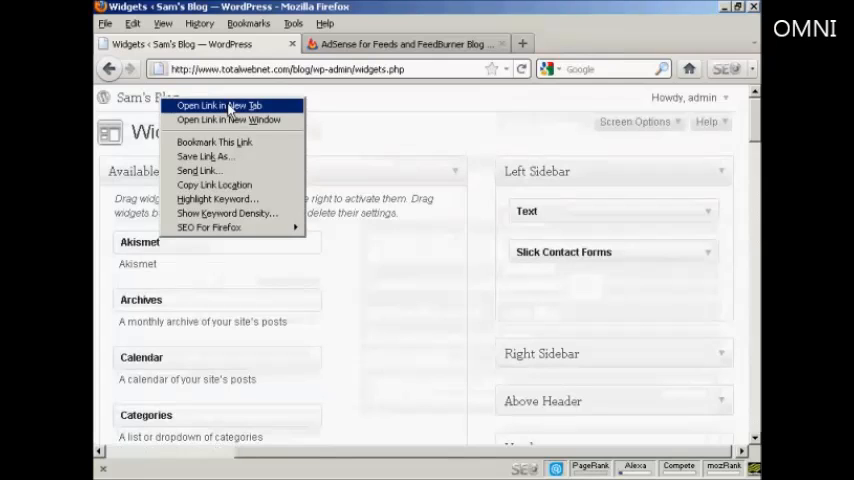
left_click(224, 104)
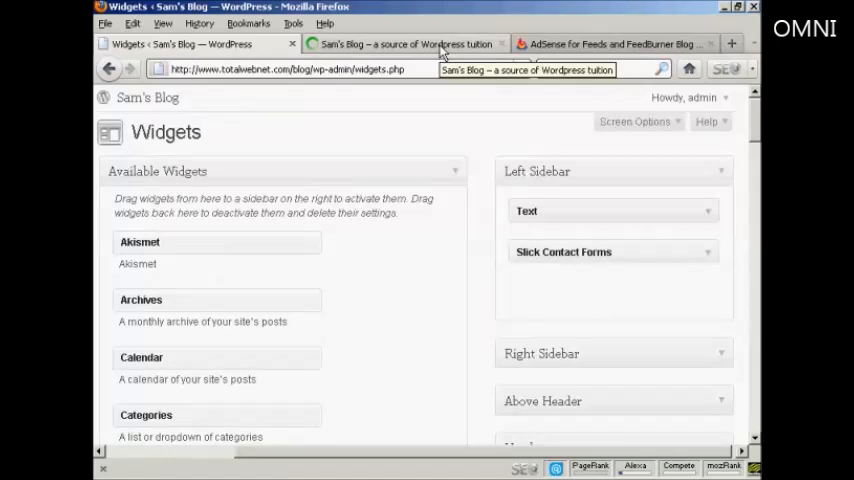
left_click(400, 44)
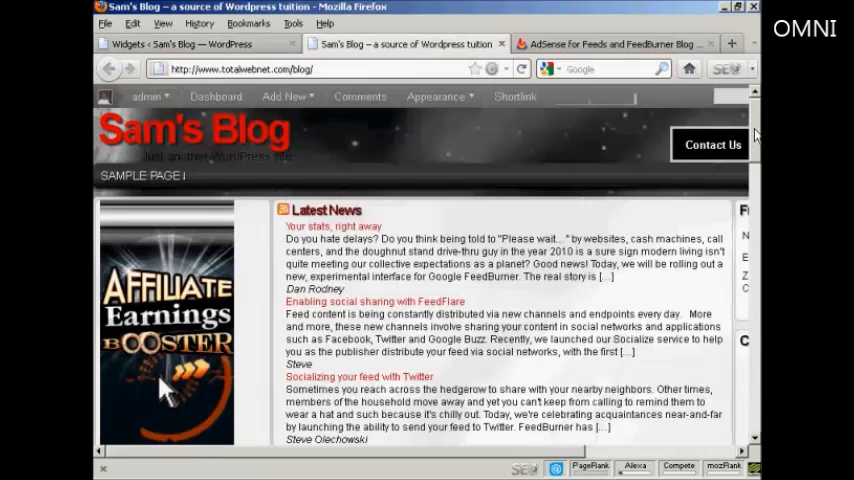
scroll("down", 3)
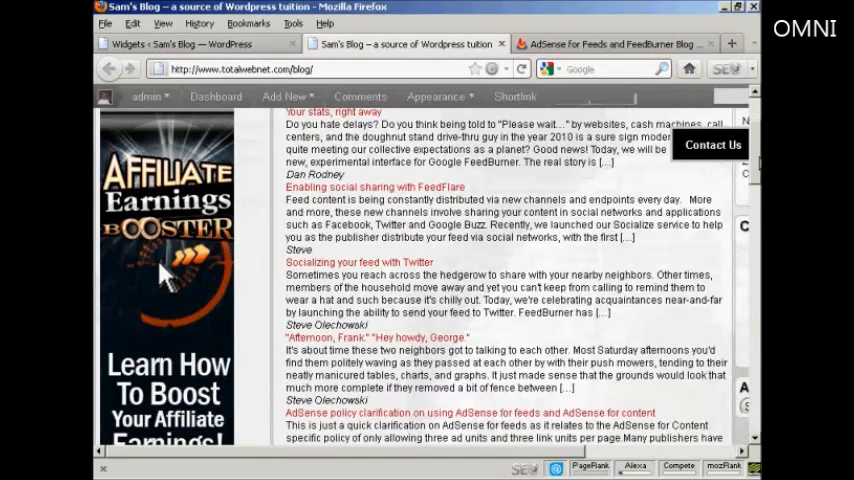
scroll("down", 3)
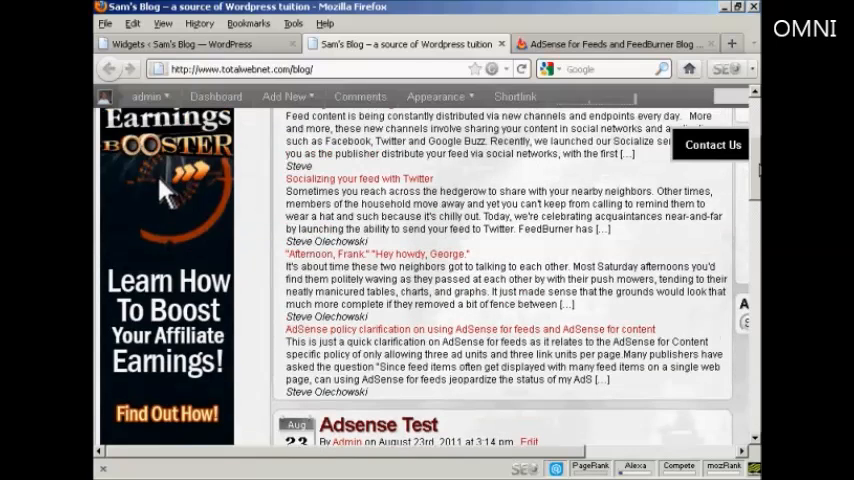
scroll("up", 3)
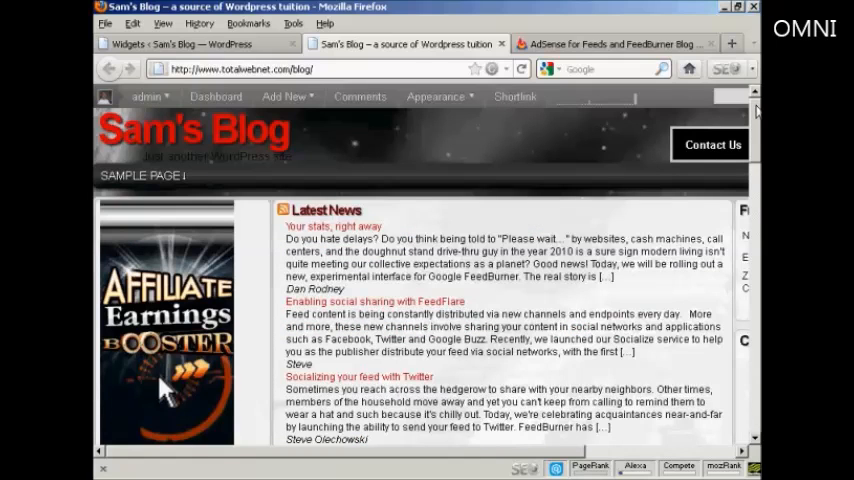